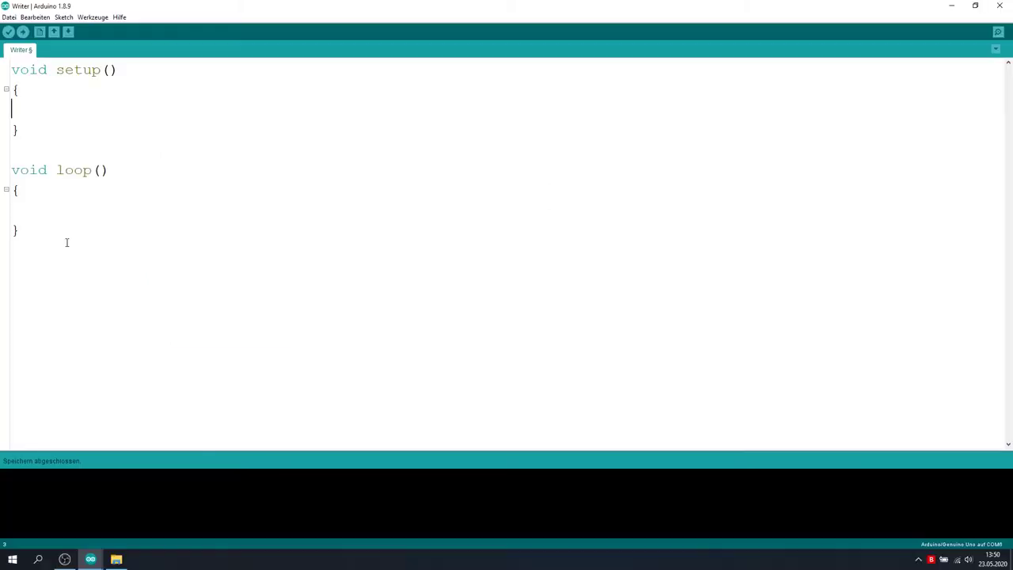
- Add the tape-writer comment, Serial.begin(9600, SERIAL_8N1), and the 0–9 A–Z output string
text(// writes data to tape)
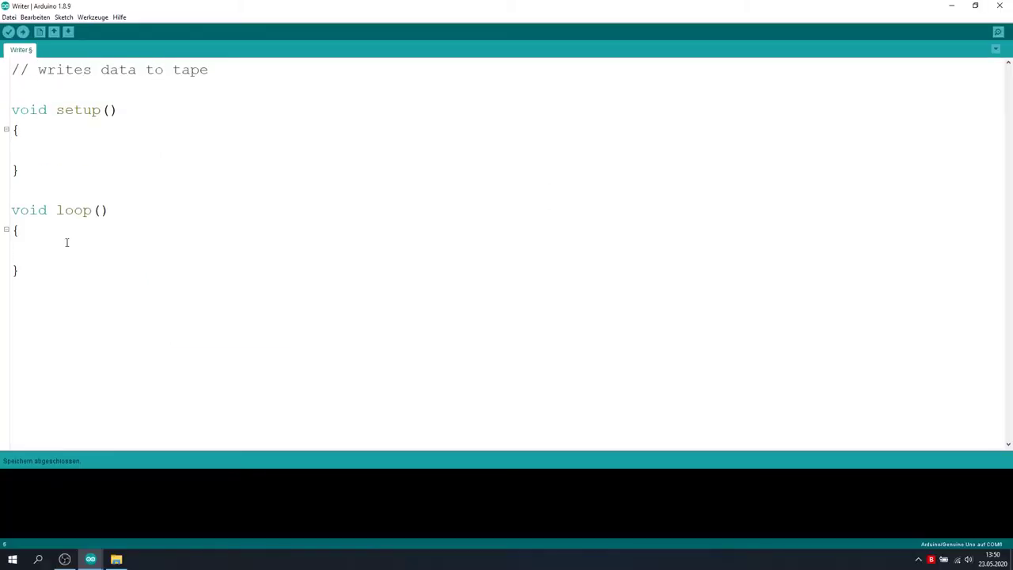
text(Serial.begin(9600, SERIA)
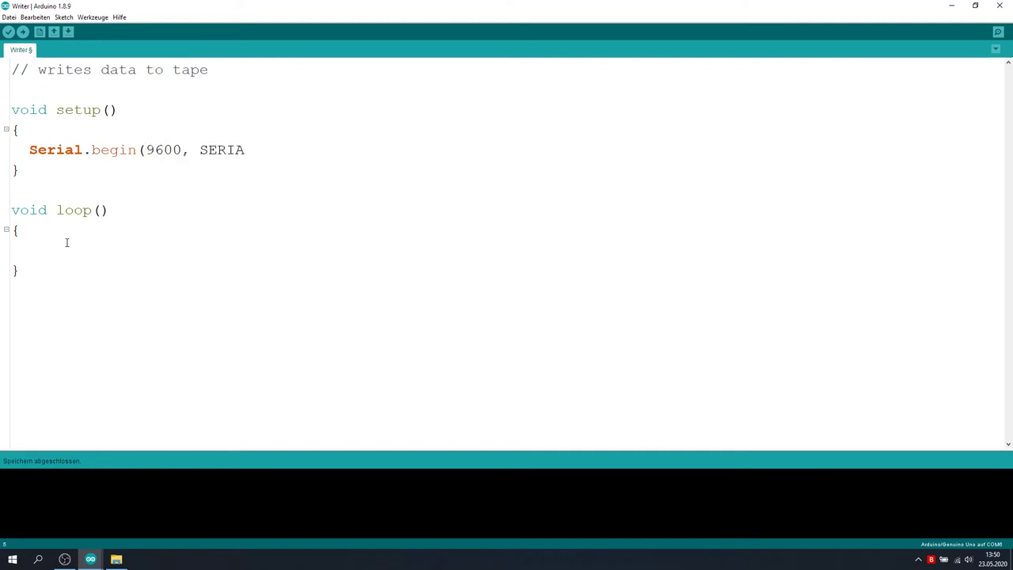
text(L_8N1);)
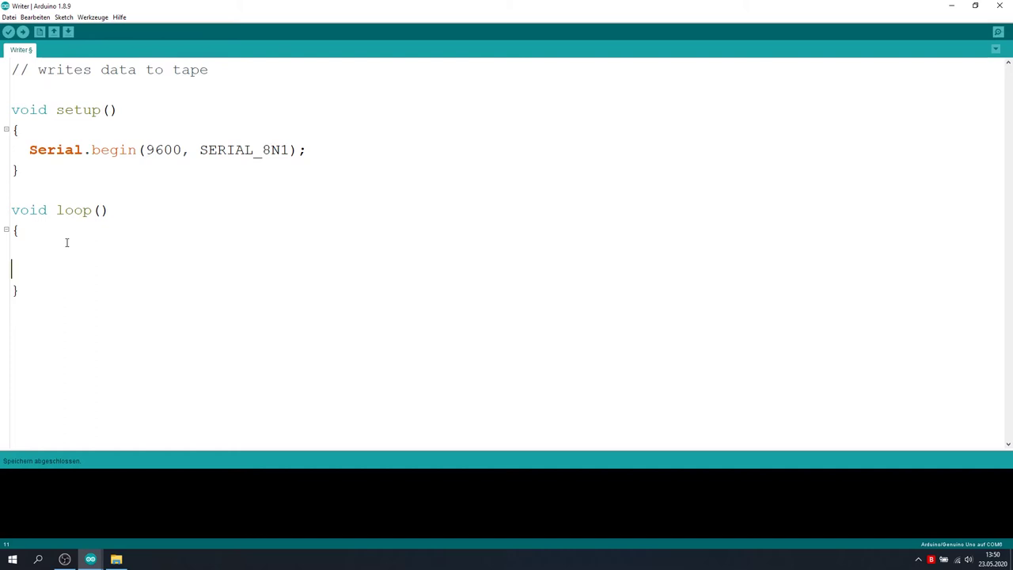
text(String out = "0 1 2 3 4 5 6)
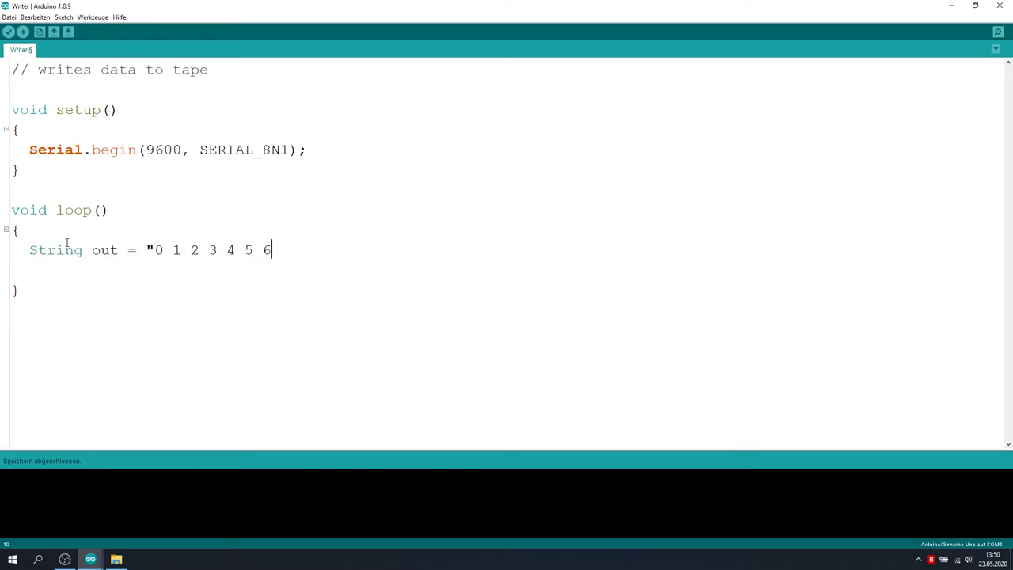
text(7 8 9 A B C D E F G H I J)
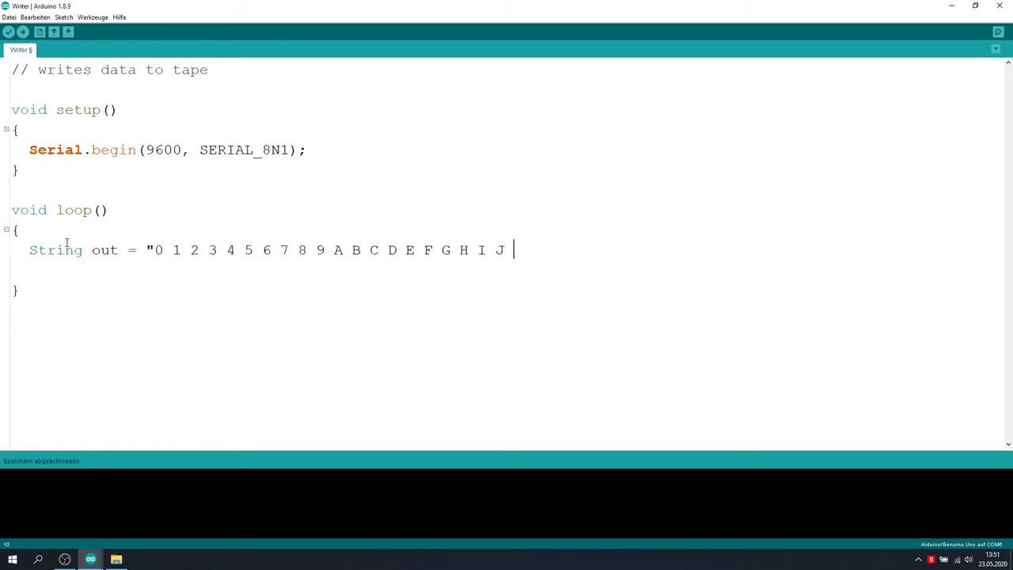
text(K L M N O P Q R S T U V W X Y Z\n";)
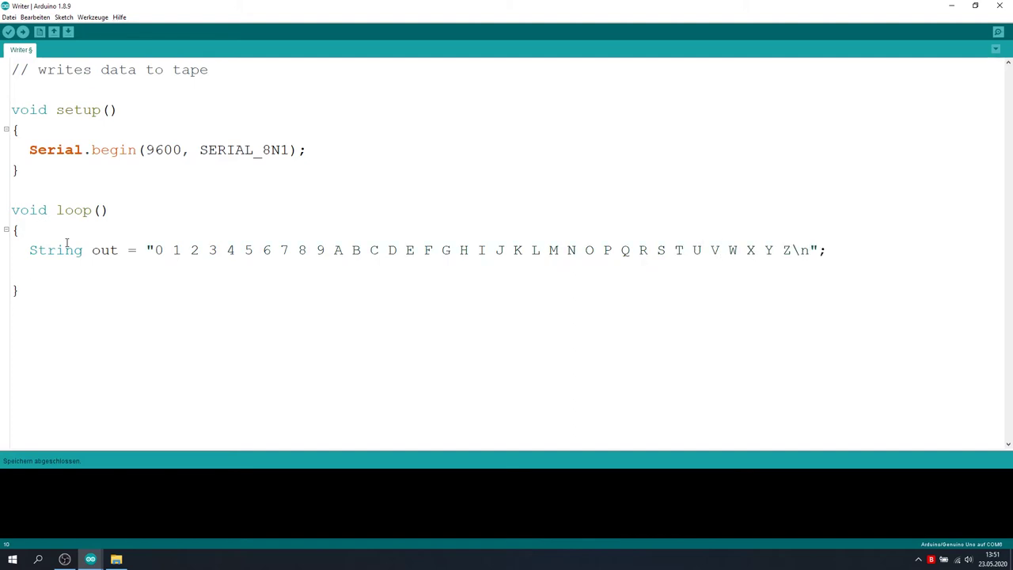
- Loop over each character, sending char(240), then char(254) for set bits, otherwise char(128)
text(for(int)
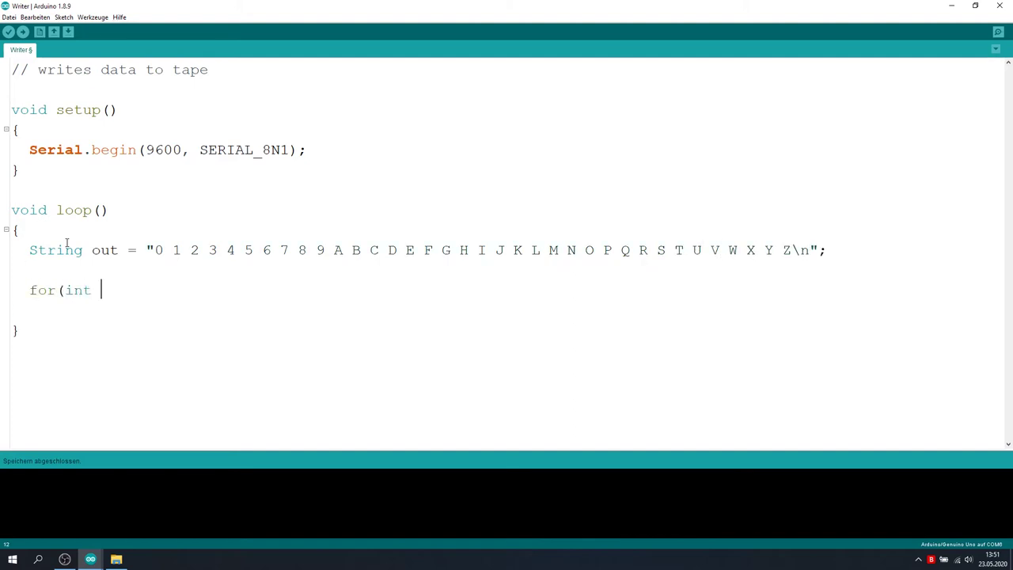
text(i=0; i<out)
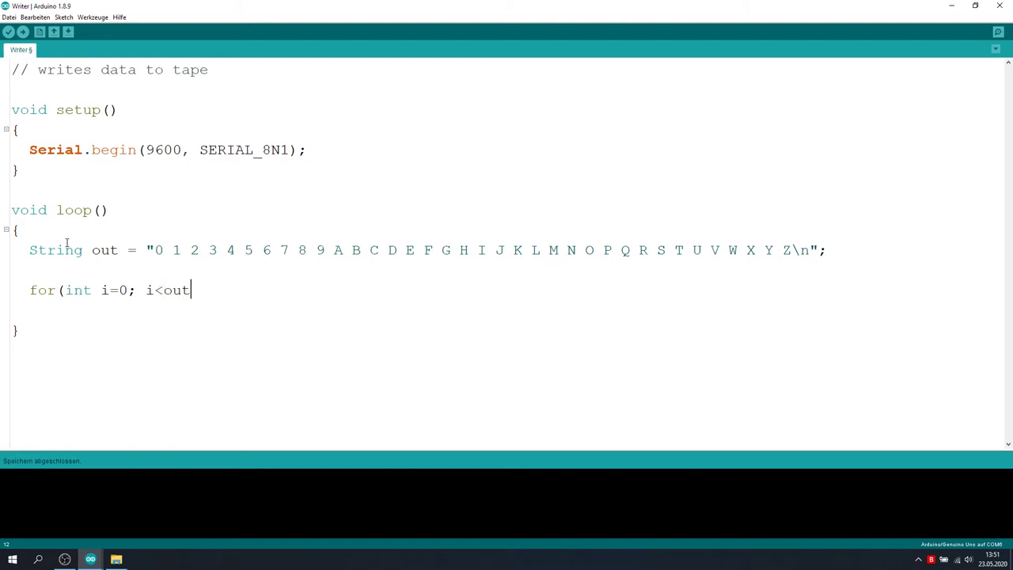
text(.length(); i++))
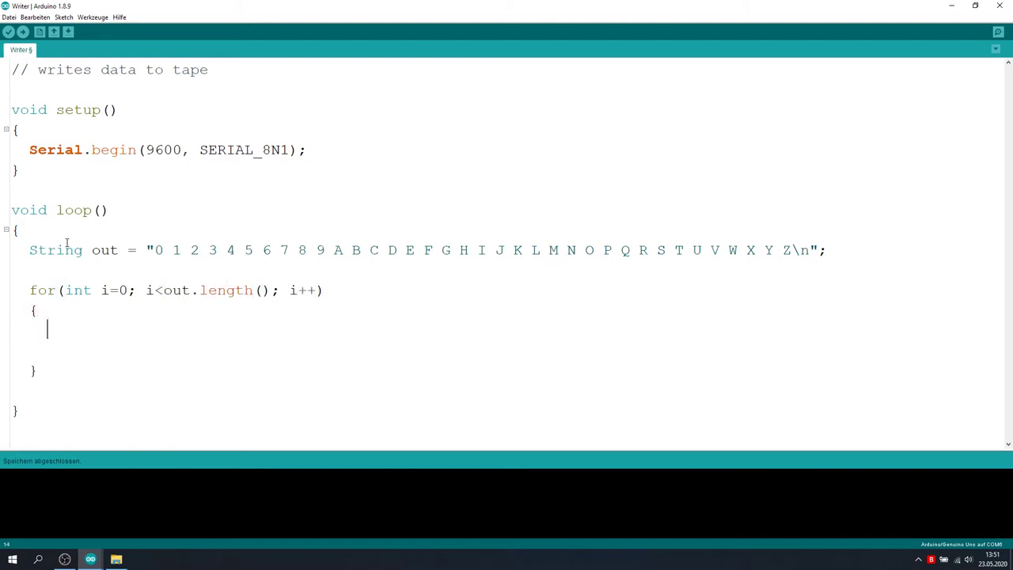
text(Serial.print(char(240));)
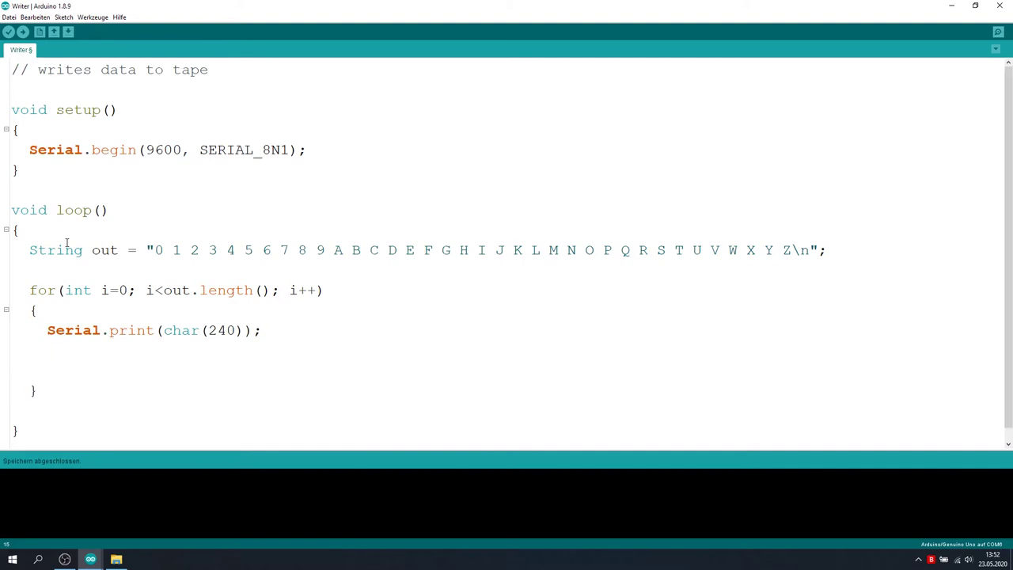
text(for(int b=0; b<8;)
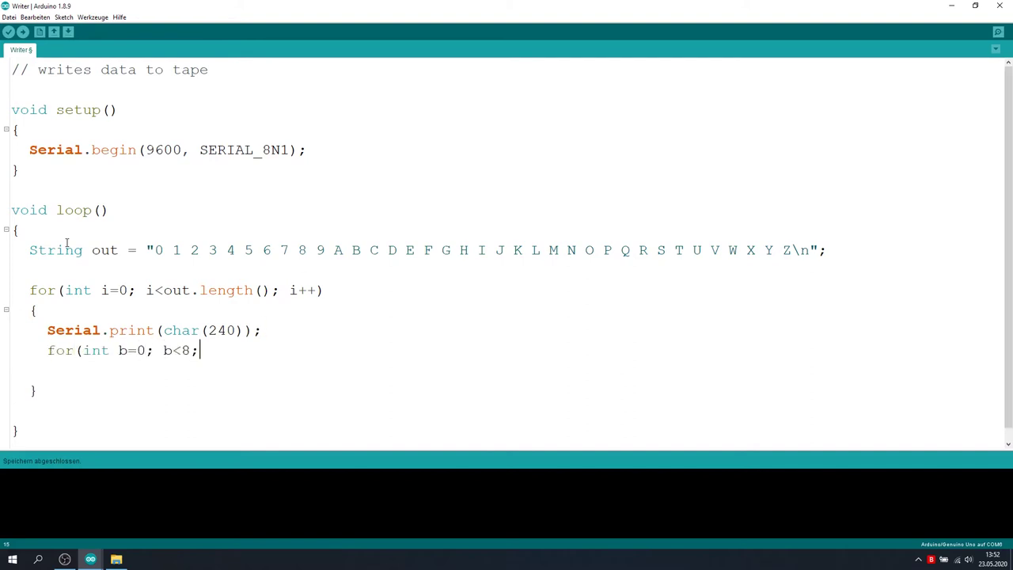
text(b++))
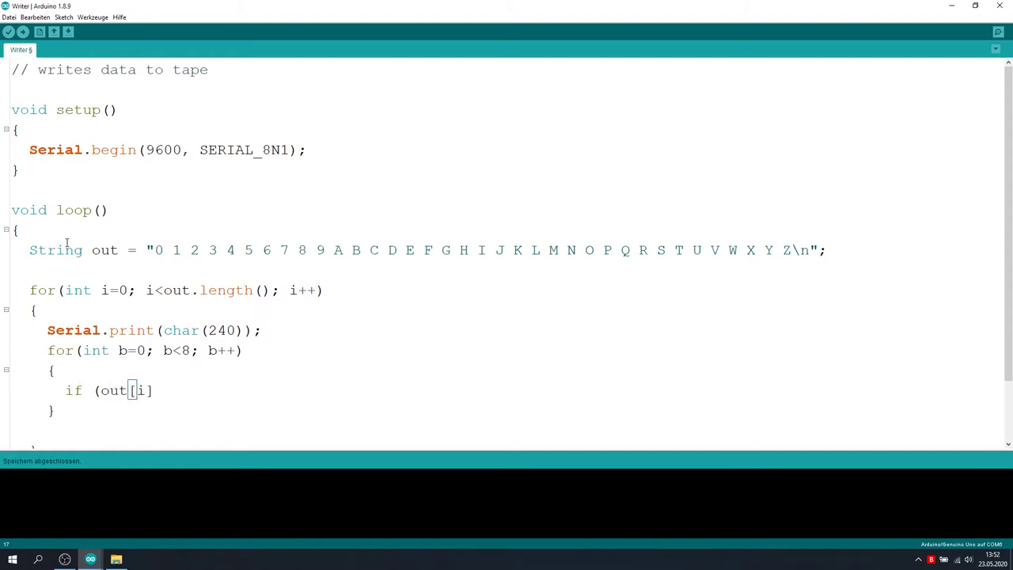
text(& (1<<)
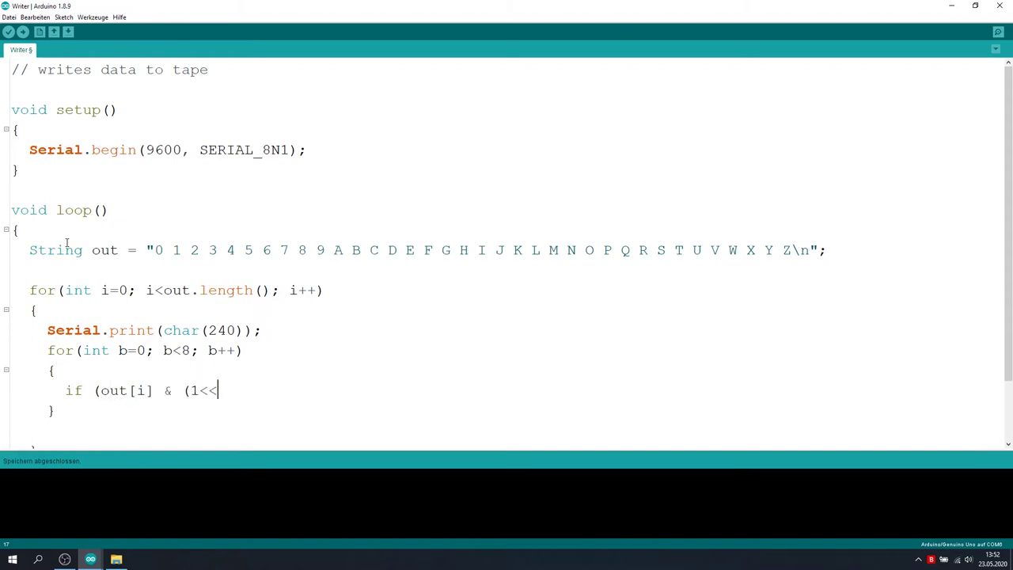
text(b))
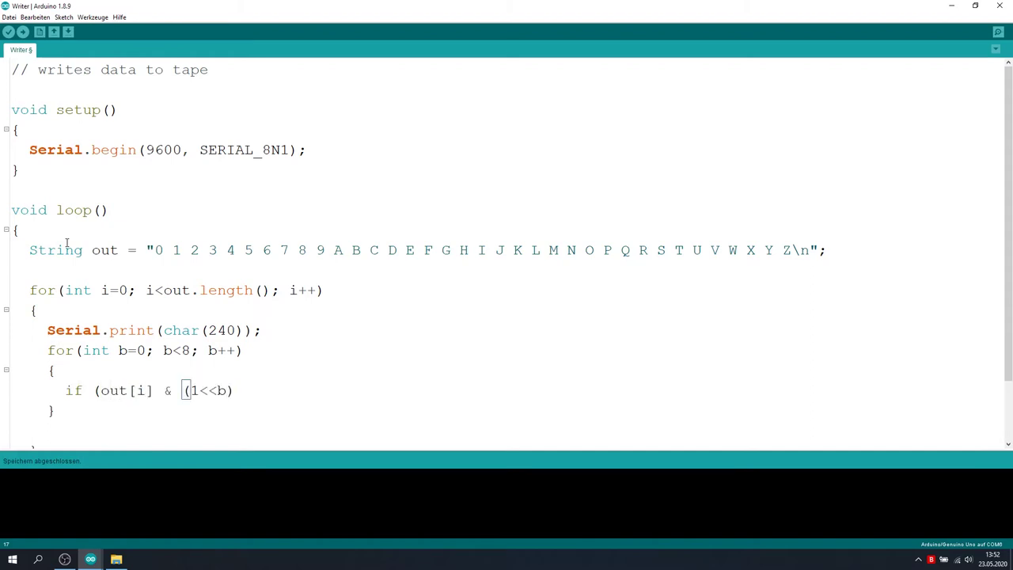
text())
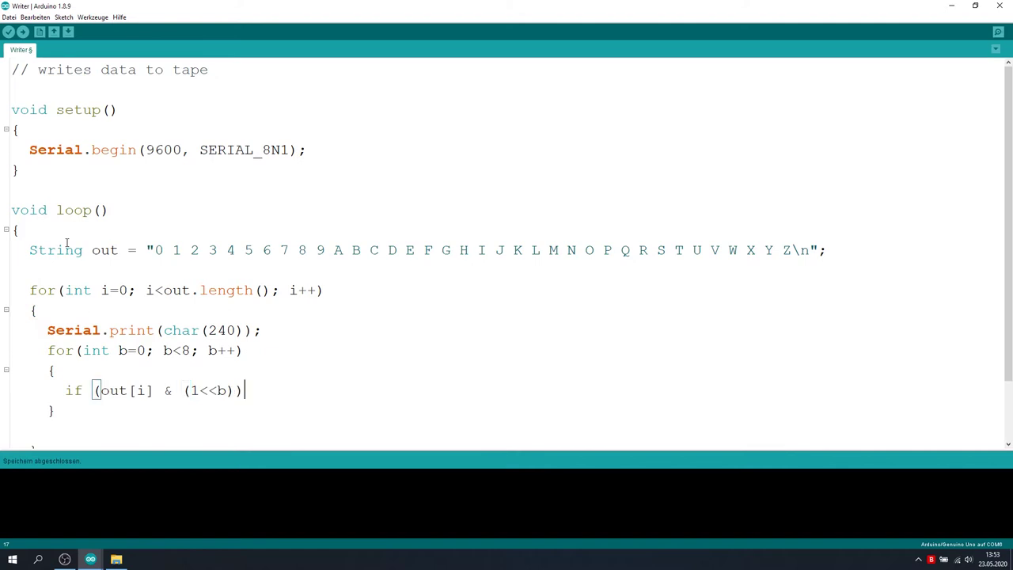
text(Serial.print(char(25)
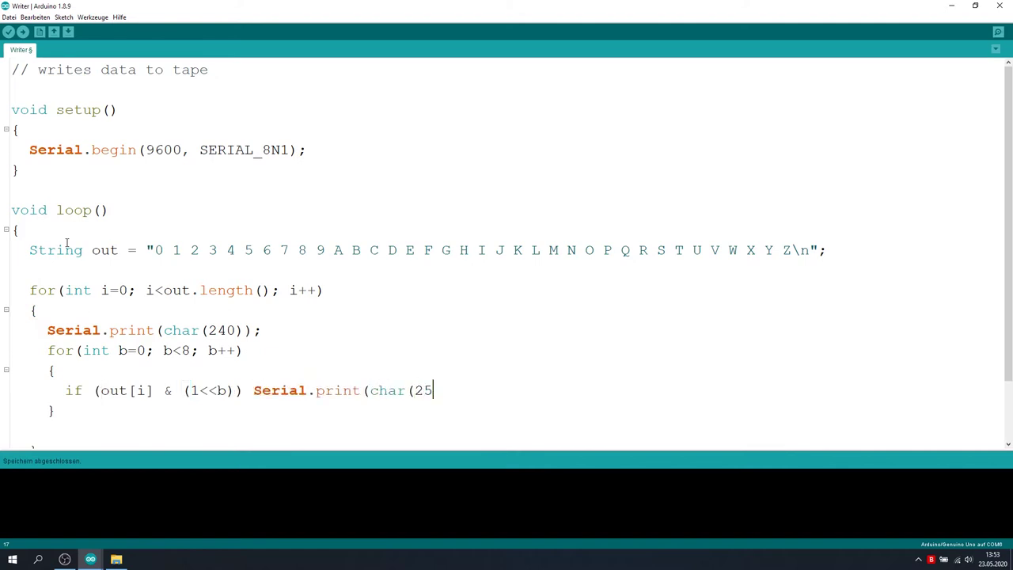
text(4)); else Serial.print(char(128));)
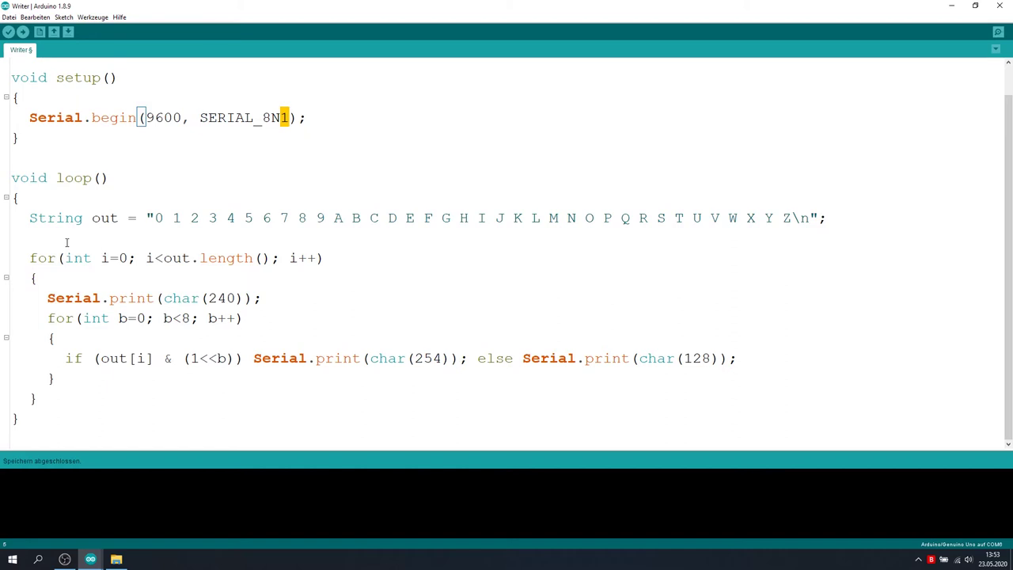
- Replace the 1 in SERIAL_8N1 with 2, giving two stop bits
text(2)
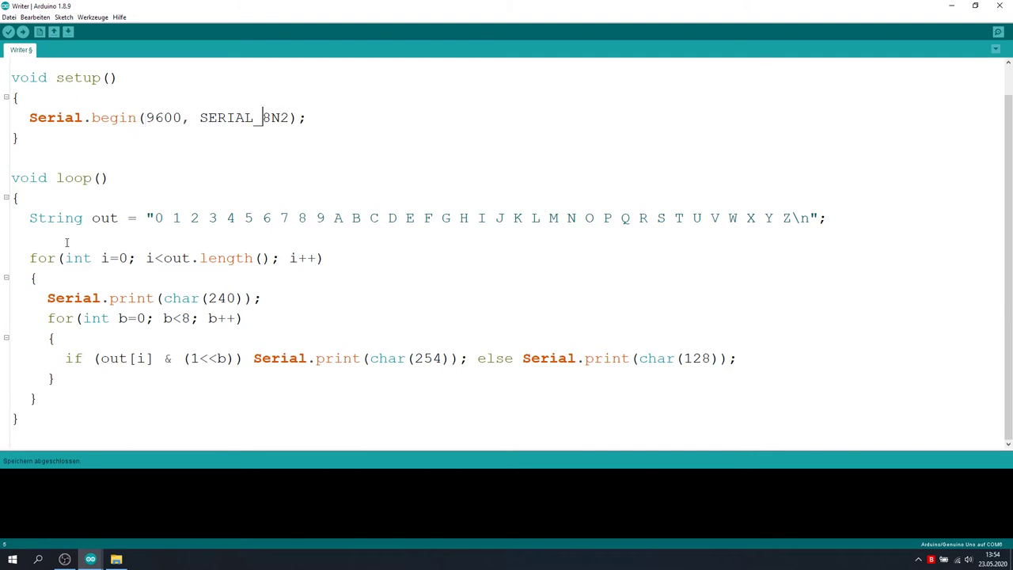
- Double-click in setup below Serial.begin to place the PCICR and PCMSK2 lines
double_click(276, 118)
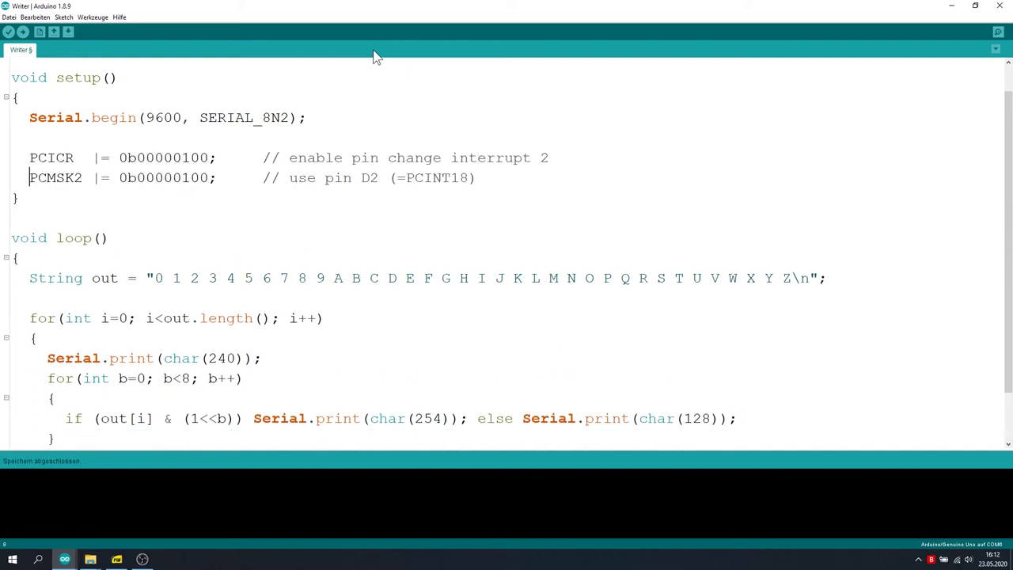
- Insert DDRD = 0b00001000 above noInterrupts() to make D3 an output
text(noInterrupts();)
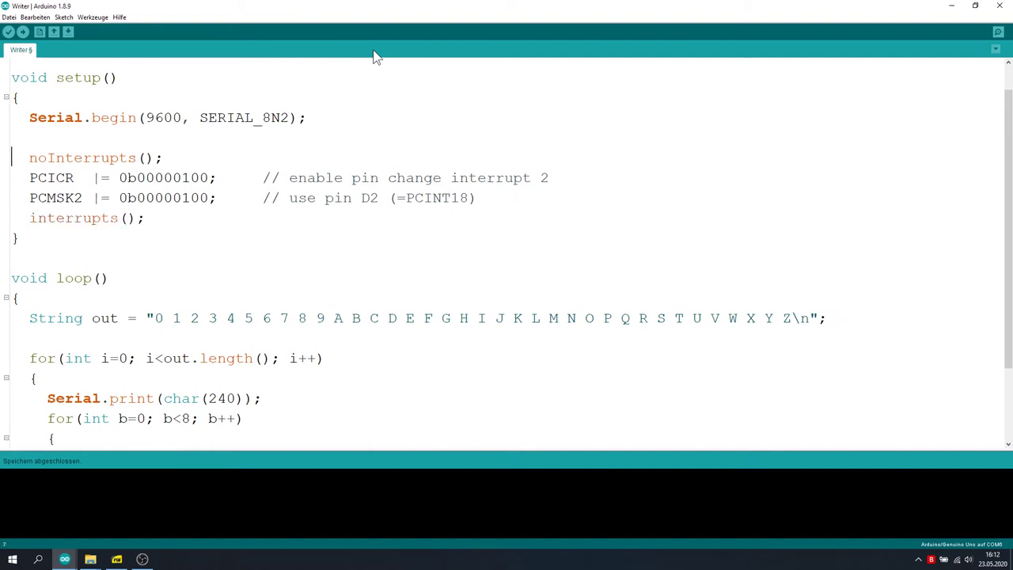
key(enter)
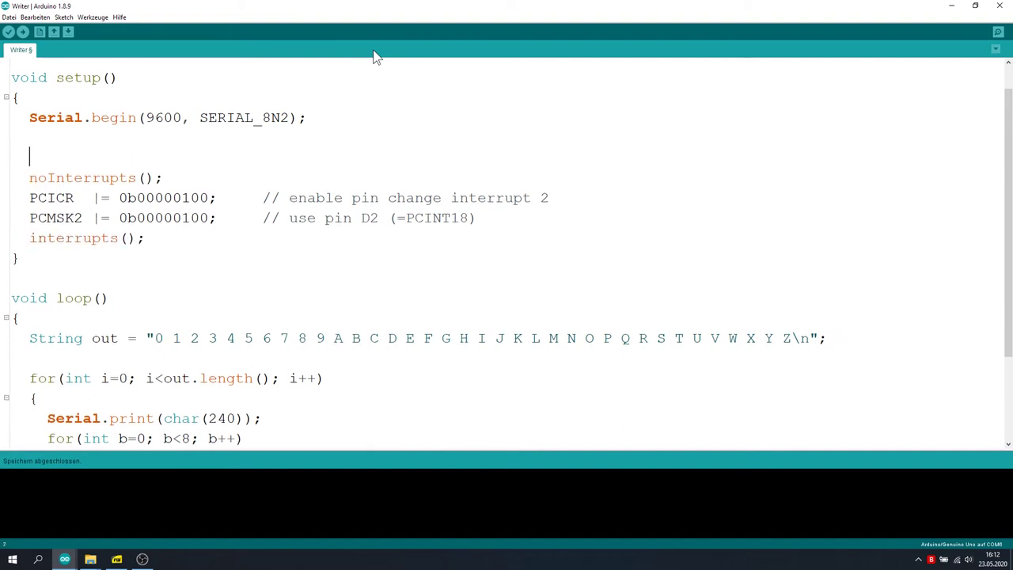
text(DDRD 0x)
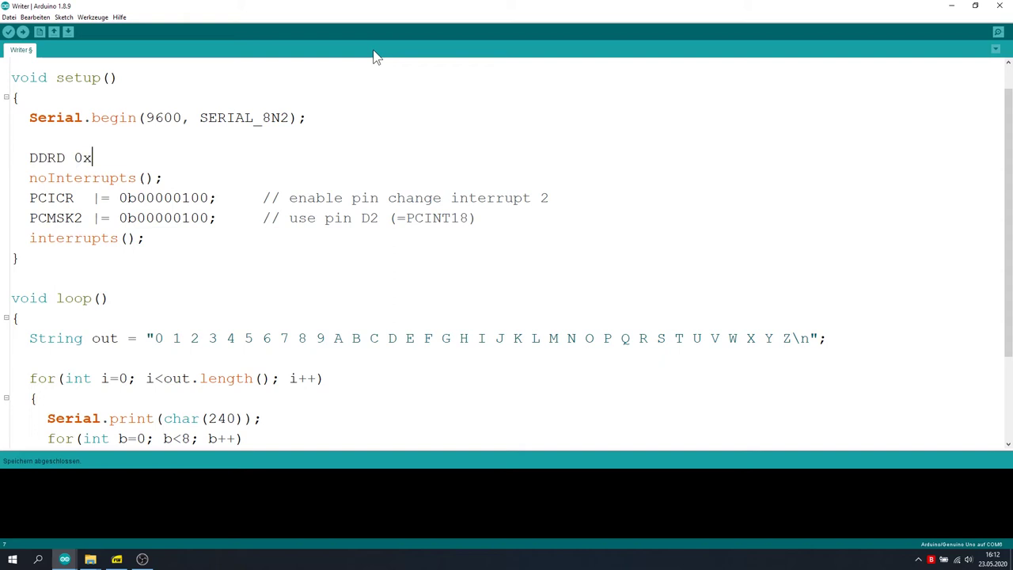
text(b00000000)
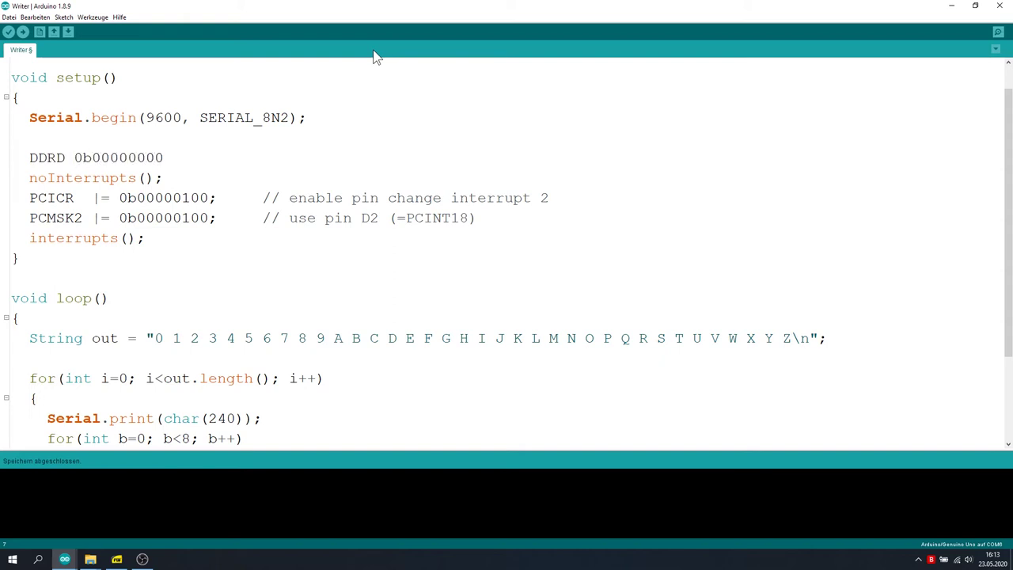
double_click(141, 157)
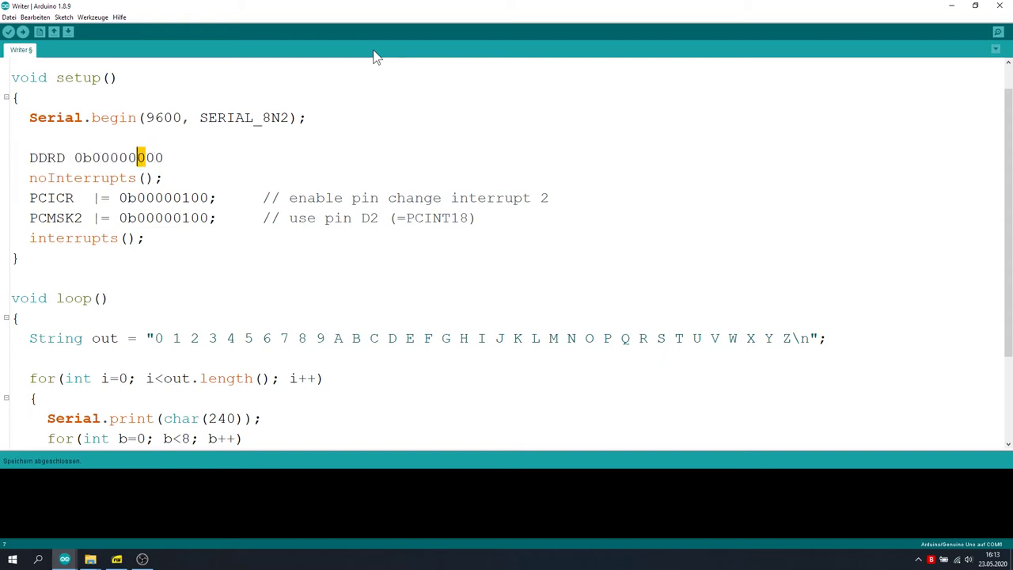
text(1)
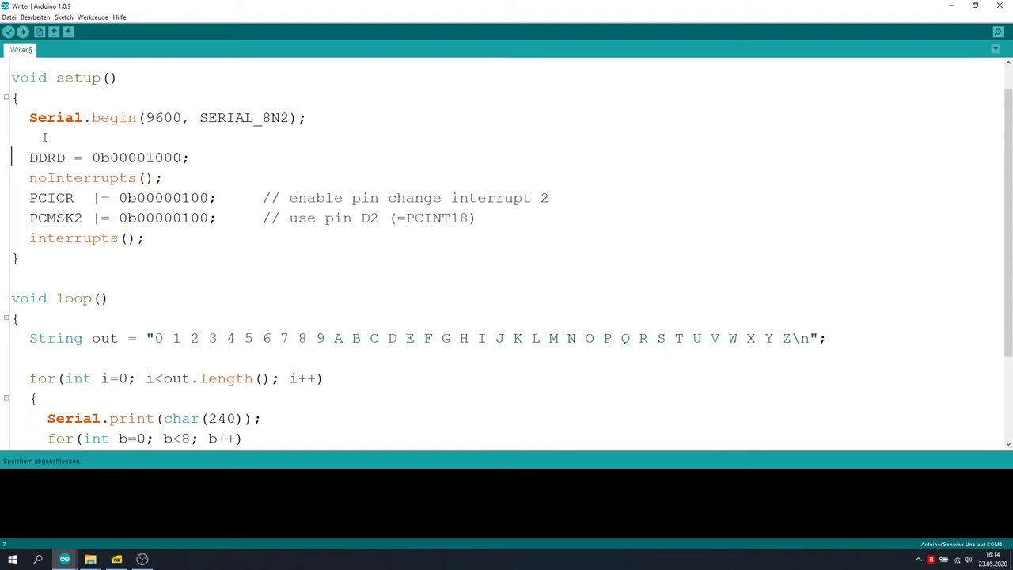
- Add ISR(PCINT2_vect) writing the inverted D2 reading to PORTD bit 3
text(ISR(PCINT2_vect) { bitWrite(PORTD, 3, !bitRead(PIND, 2)); })
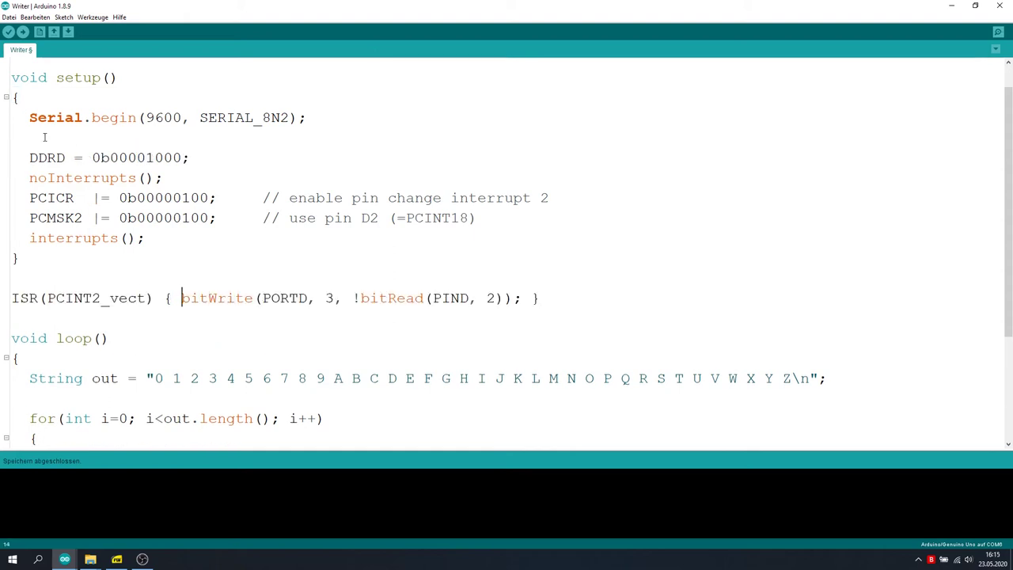
drag(353, 299, 513, 298)
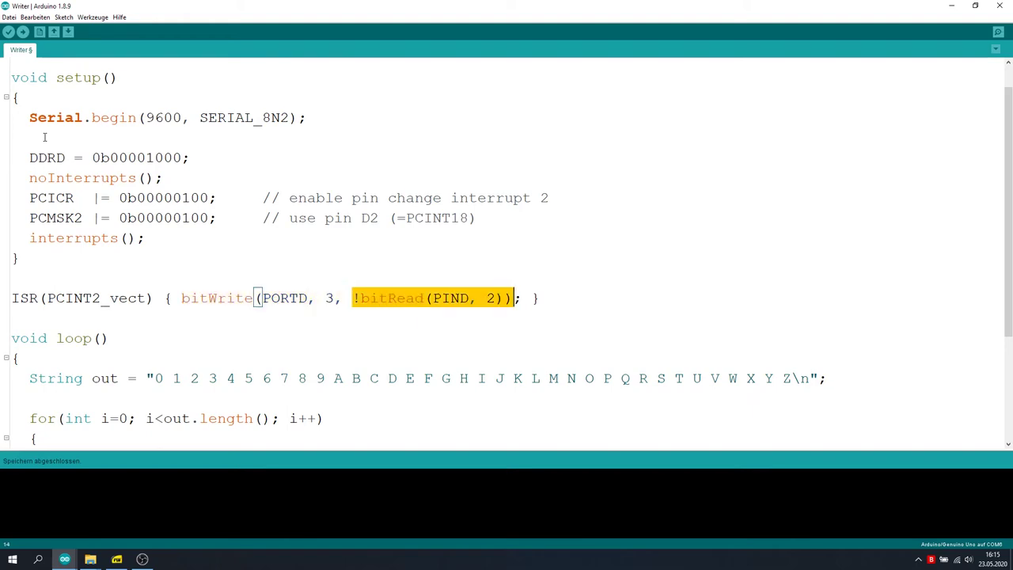
scroll(down, 3)
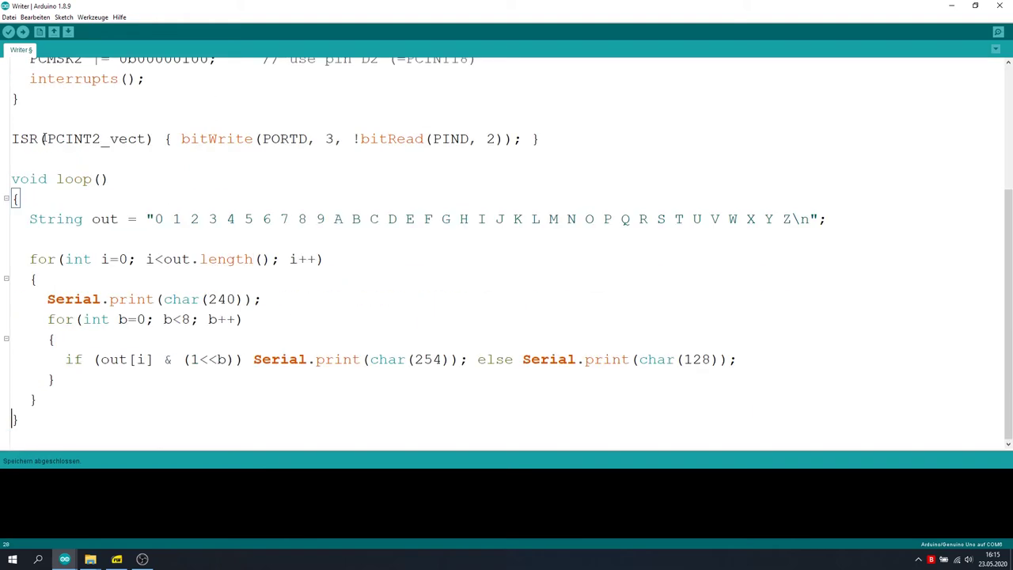
click(21, 49)
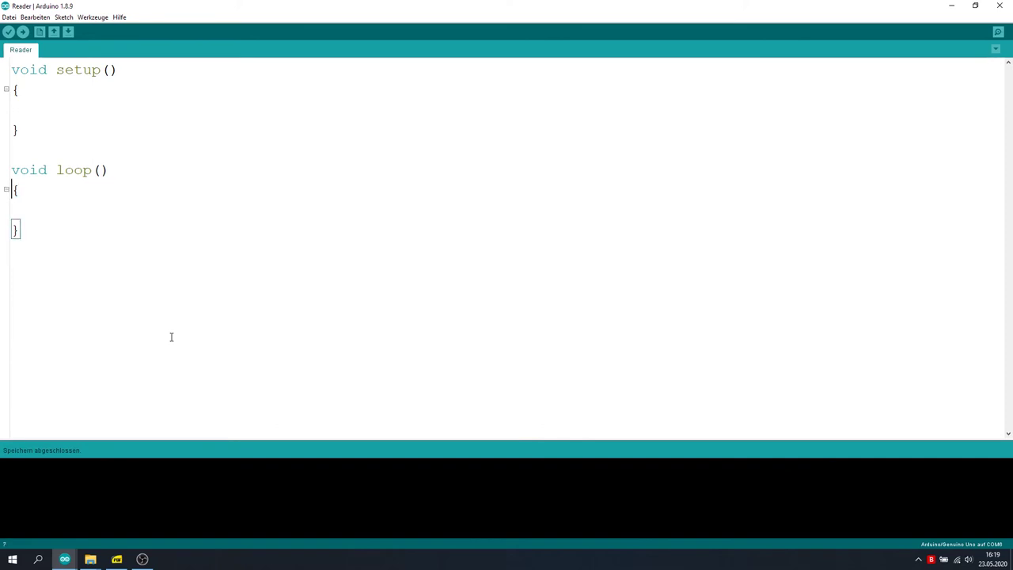
- Add the reader comment, Serial.begin(9600, SERIAL_8N1), and serialEvent appending Serial.read() to serBuf
text(// reads data from tape)
click(506, 110)
text(Serial.begin(9600,)
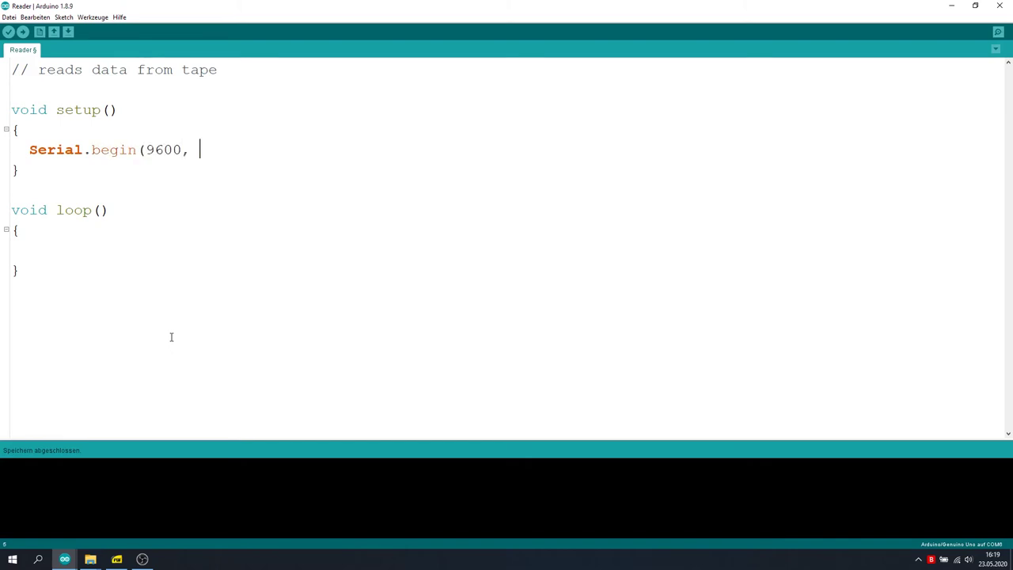
text(SERIAL_8N)
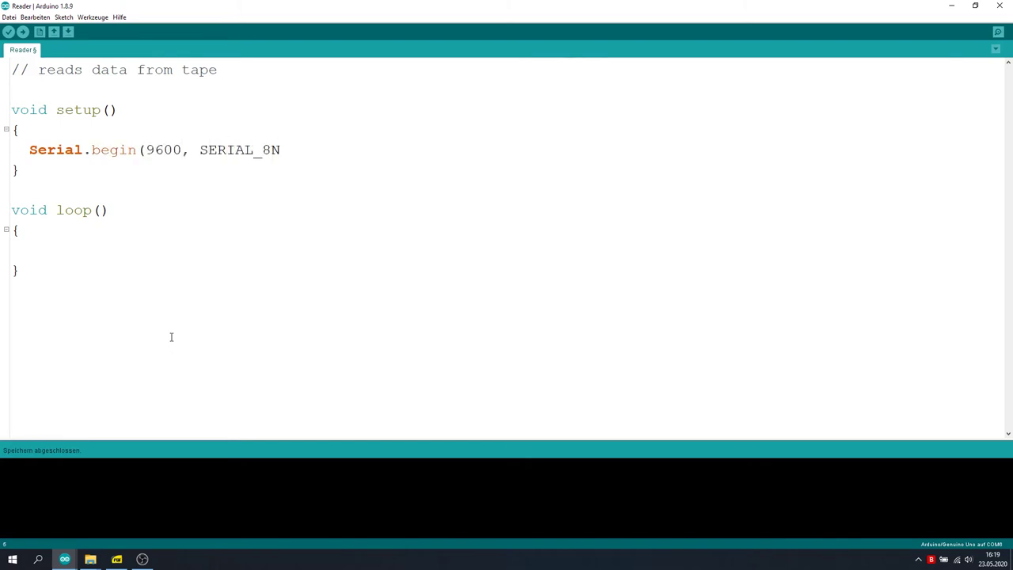
text(1);)
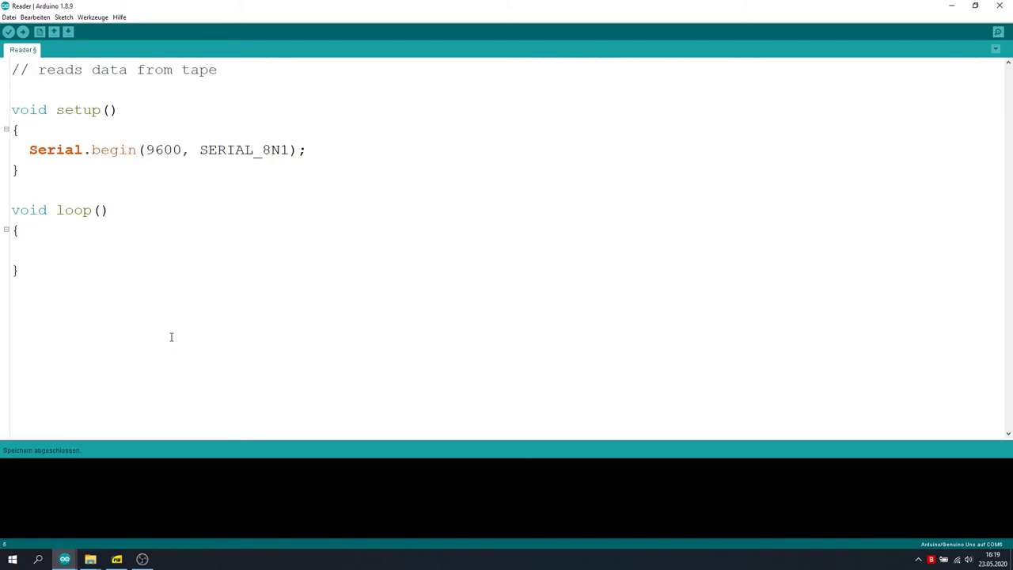
text(void)
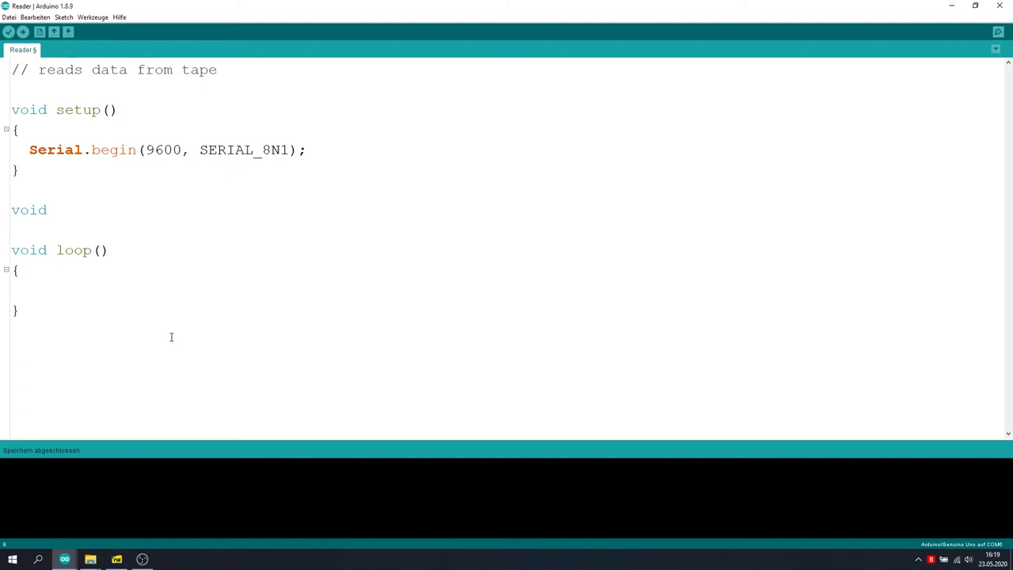
text(serialEvent() { while()
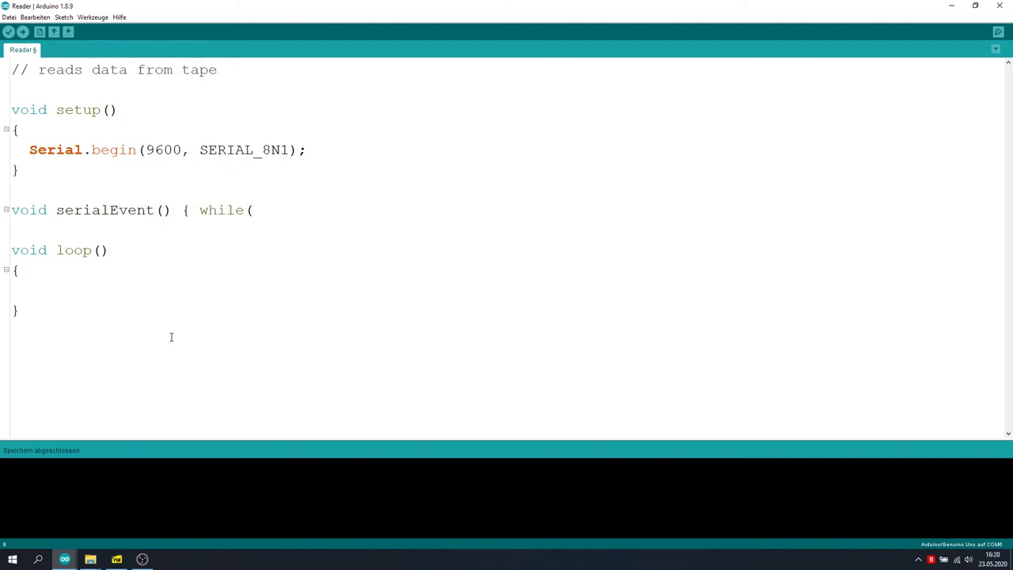
text(Serial.available() ser)
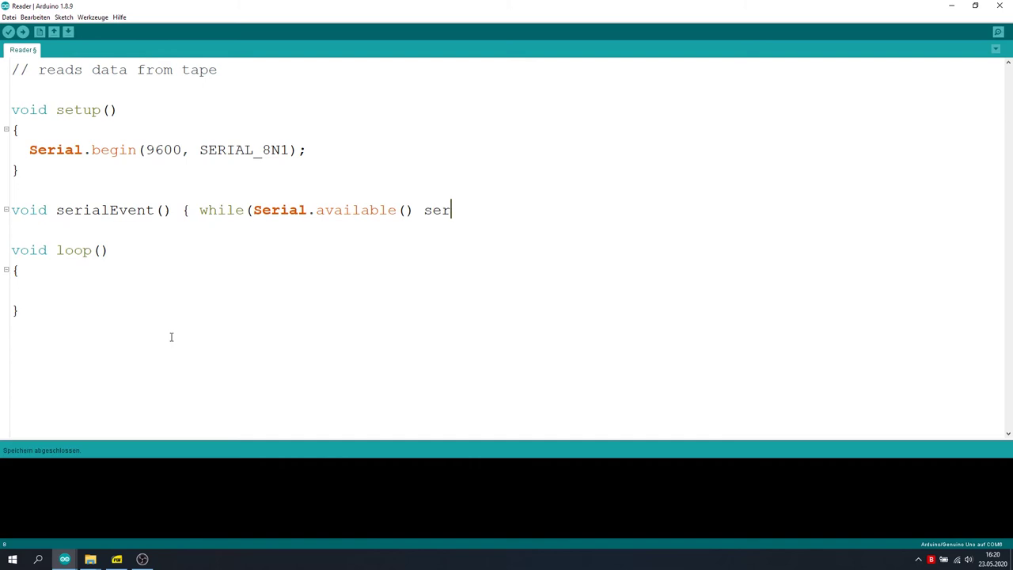
text(Buf += char(Serial.read());)
text(String serBuf = "";)
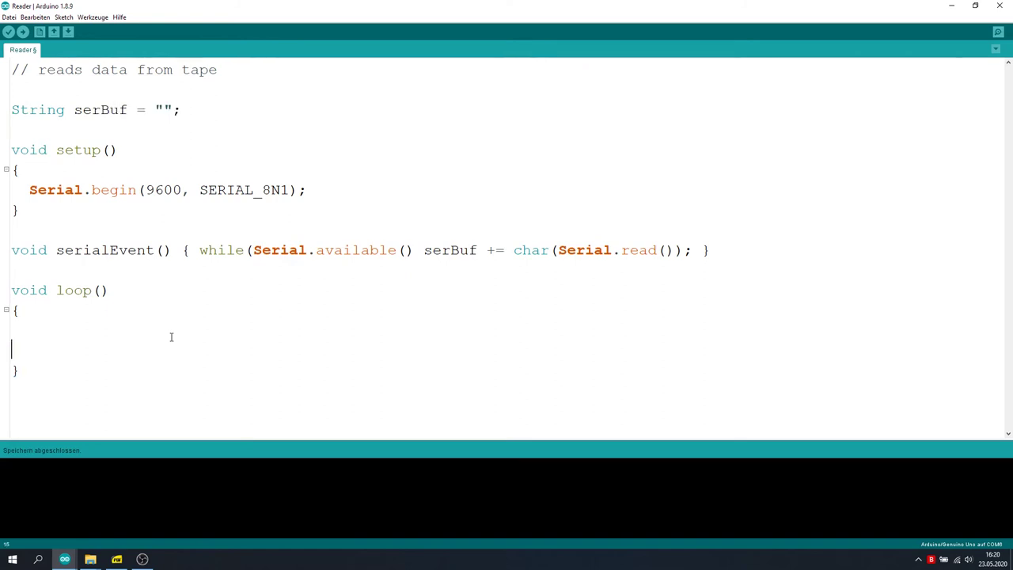
- In loop, take byte v = serBuf[0] and drop it with serBuf.substring(1)
text(if (serBuf.length)
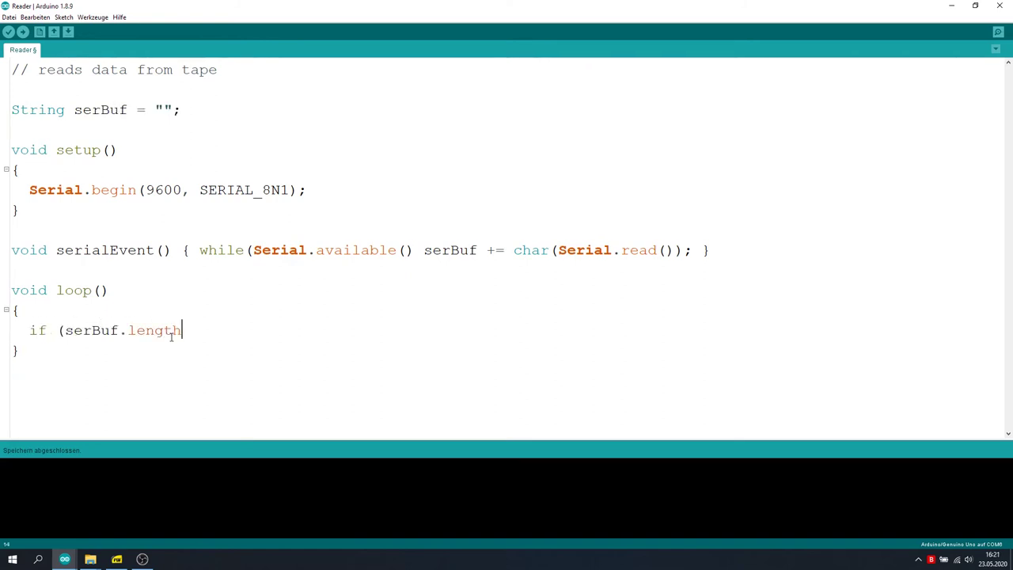
text(() > 0))
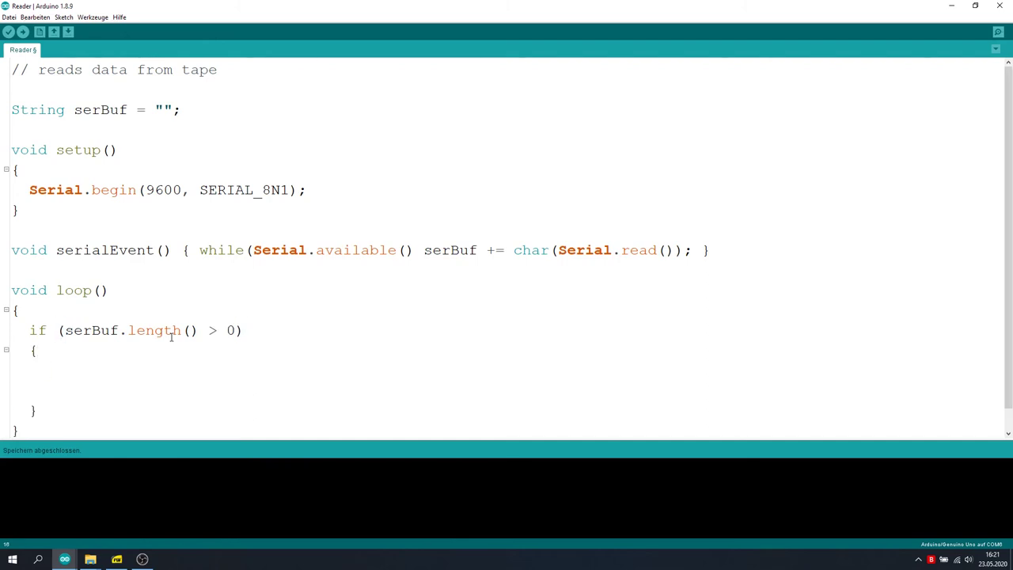
text(byte v = serBuf[0])
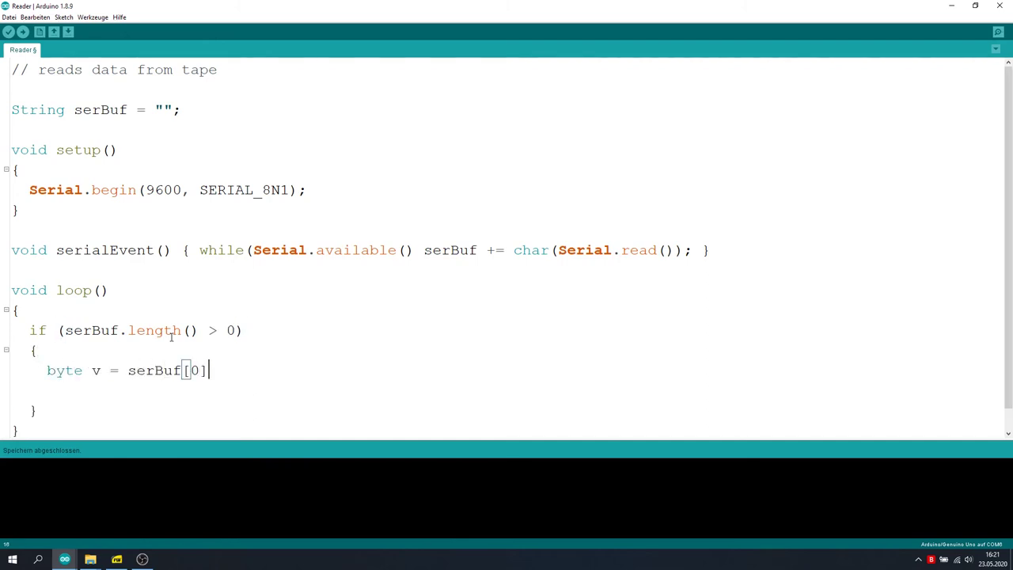
text(; serBuf = serBuf)
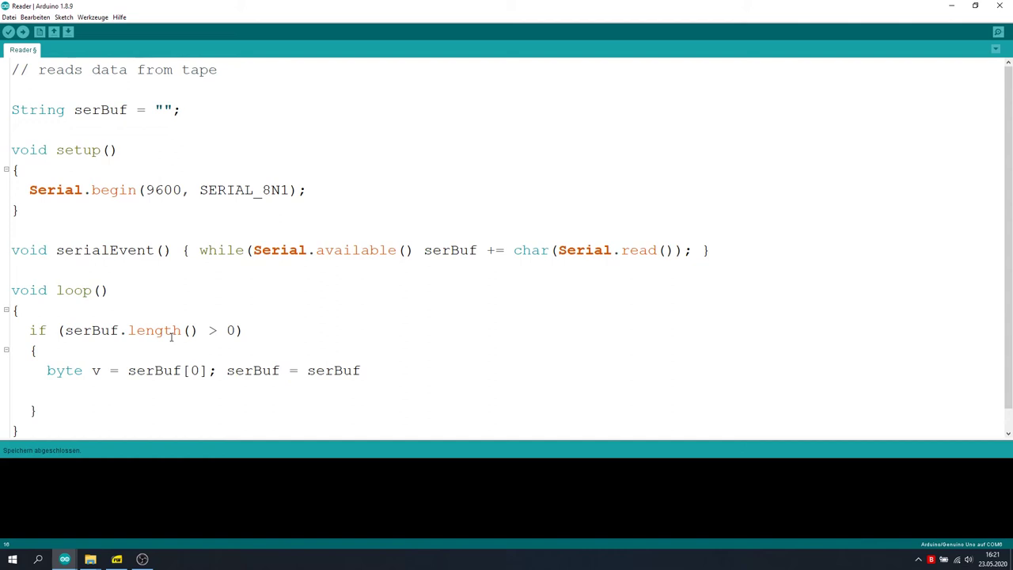
text(.substring(1);)
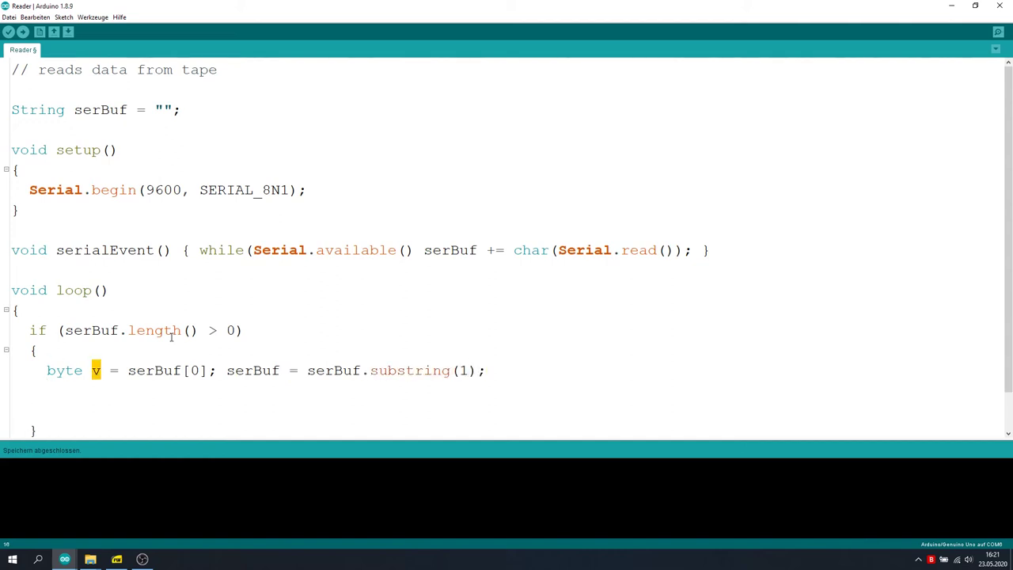
scroll(down, 3)
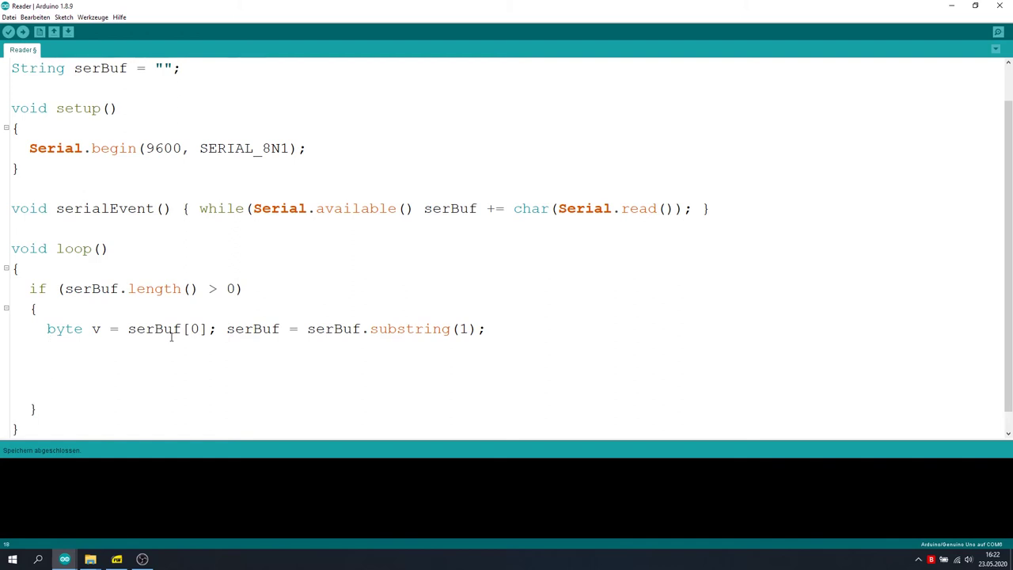
- Add switch(v) with start cases resetting tape_bitpos/tape_value and cases 252/254/255 setting bits
text(switch(v))
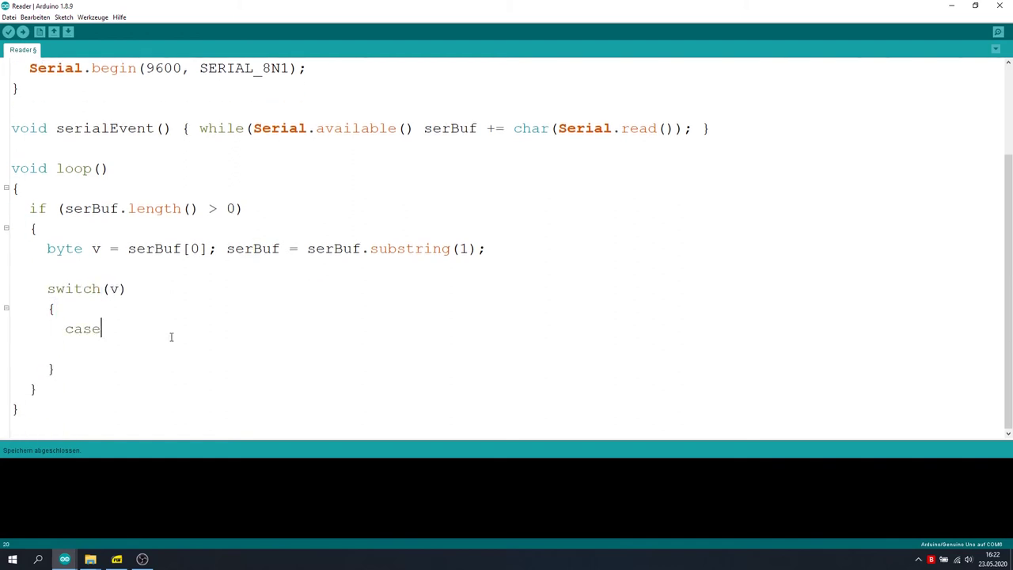
text(244:)
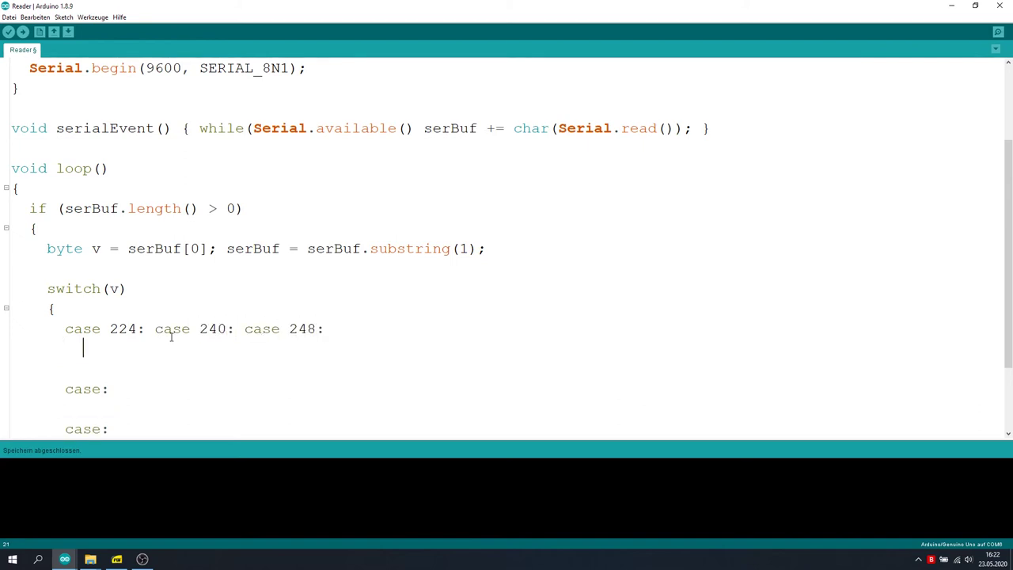
text(tape_bitpos = 0;)
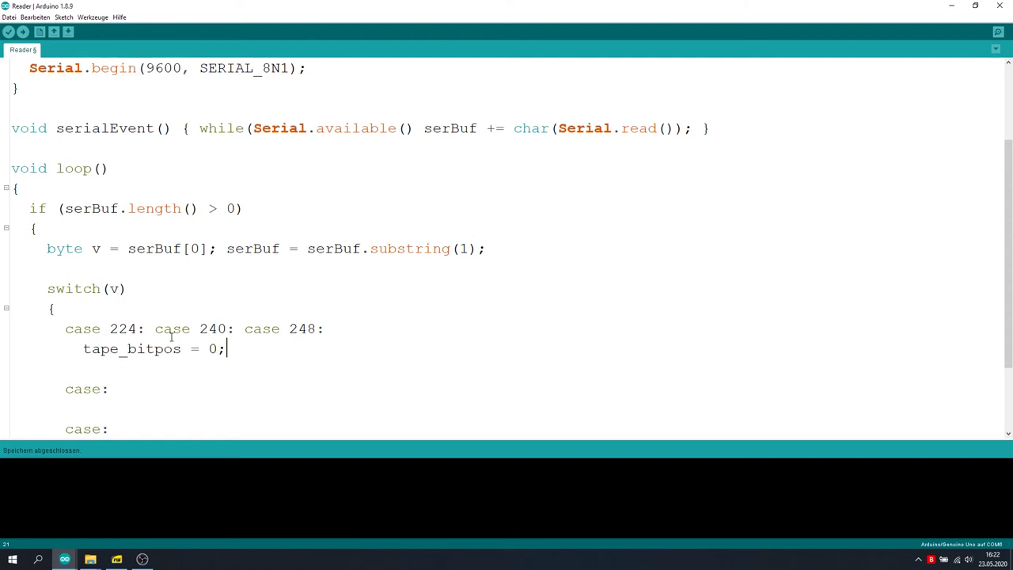
text(tape_value = 0;)
click(159, 369)
text(break;)
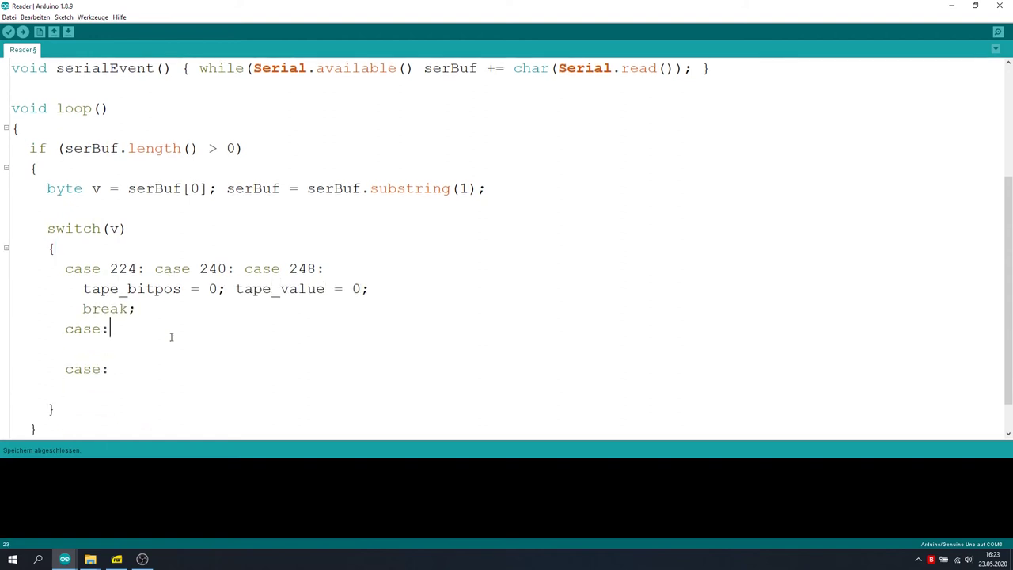
text(252)
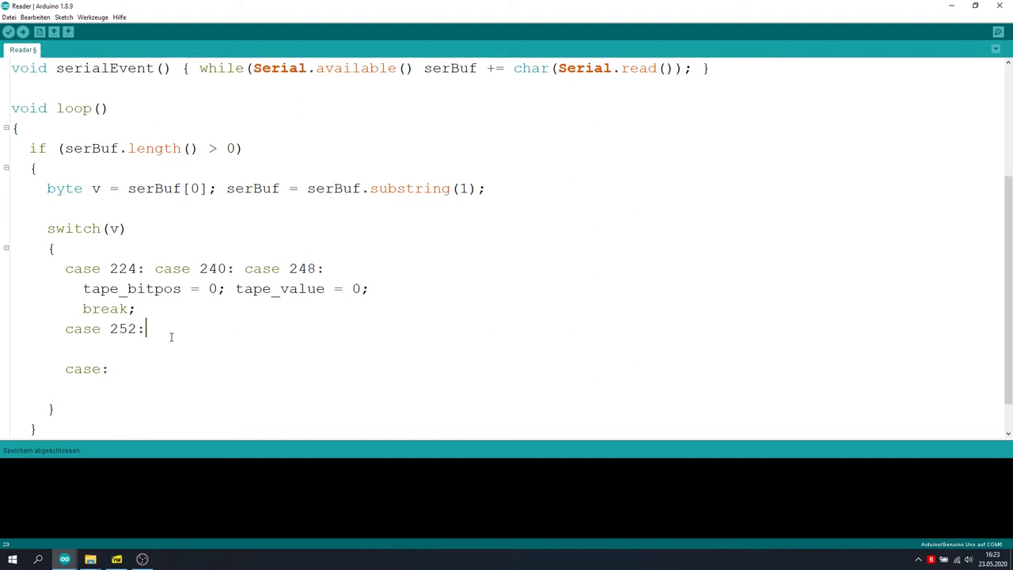
text(case 254: case 255:)
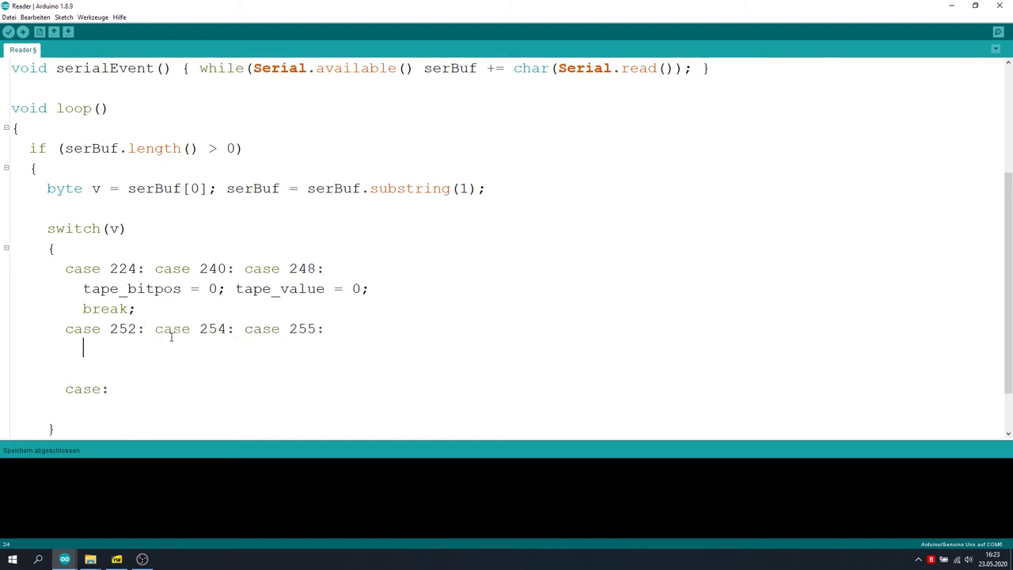
text(tape_value = tape_value)
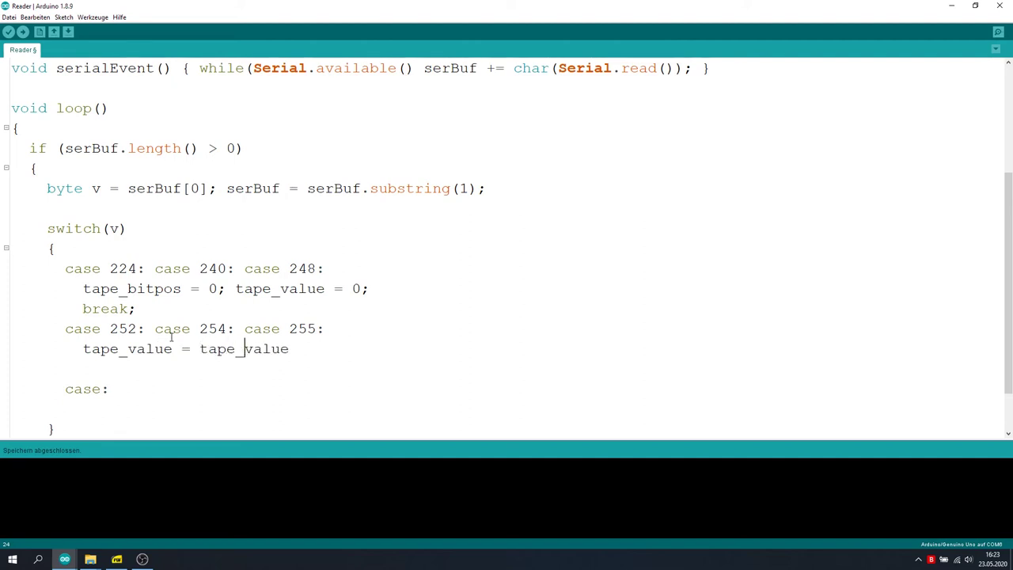
text(| (1<< tape_bitpos);)
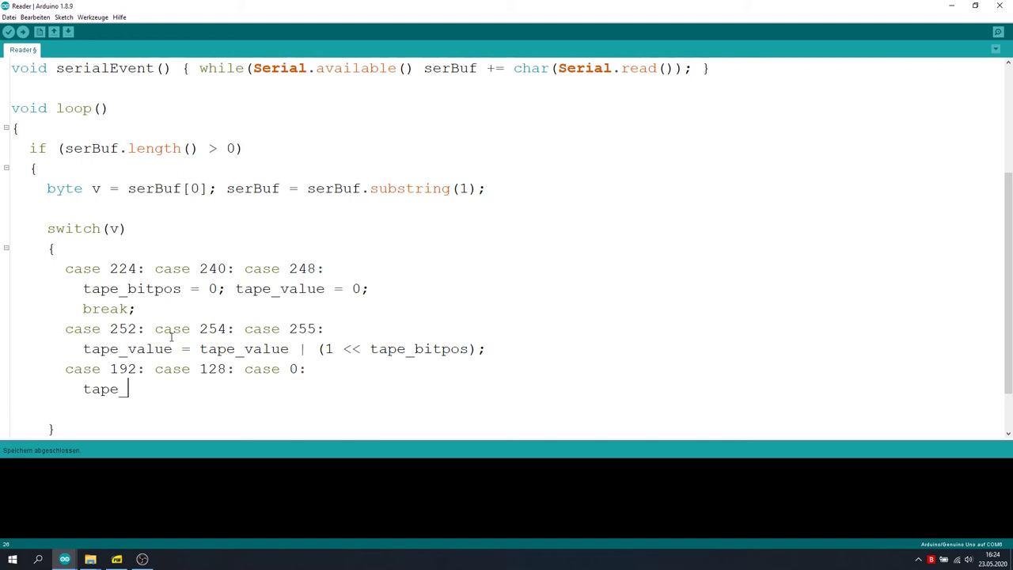
- Advance tape_bitpos, print char(tape_value) at 8 bits resetting to -1, and break
text(bitpos++;)
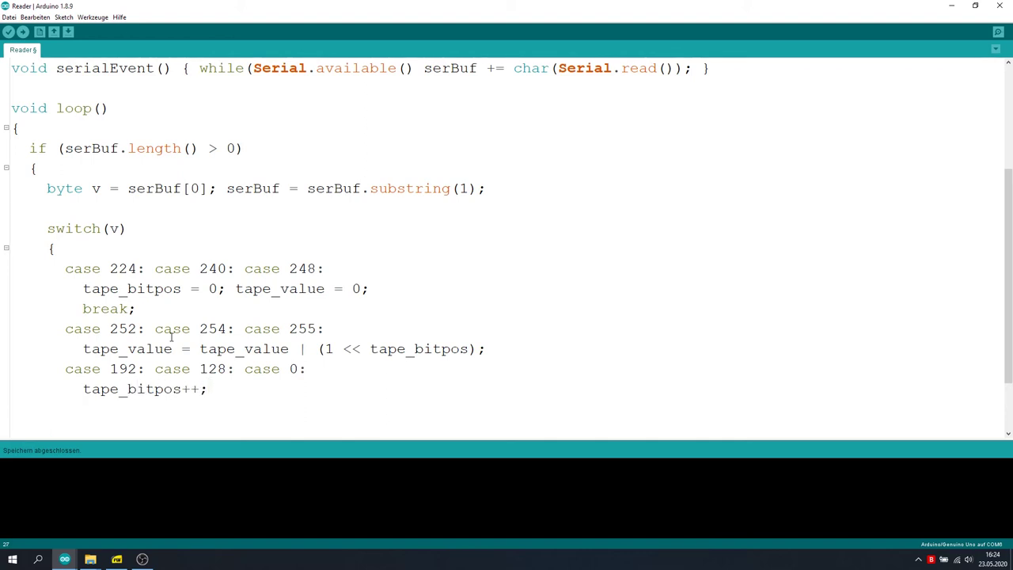
text(if (tape_bospos == 8) Serial.print)
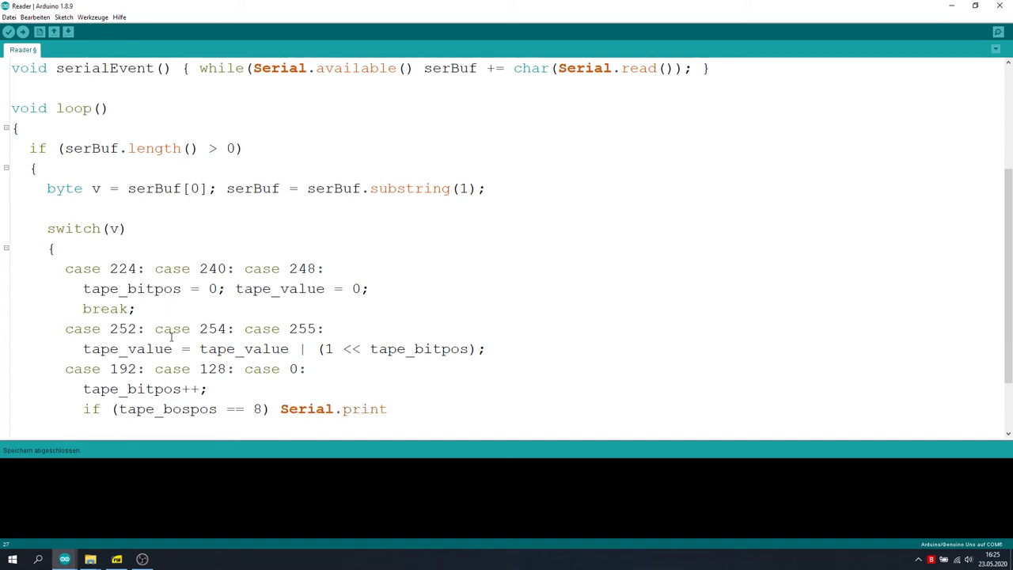
text((char(tape_value));)
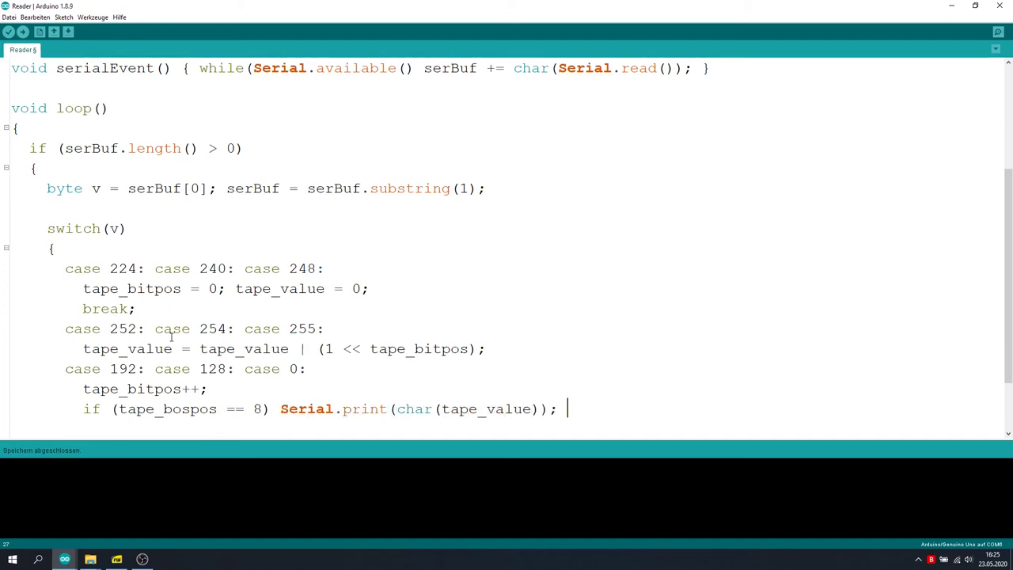
text(tape_bit)
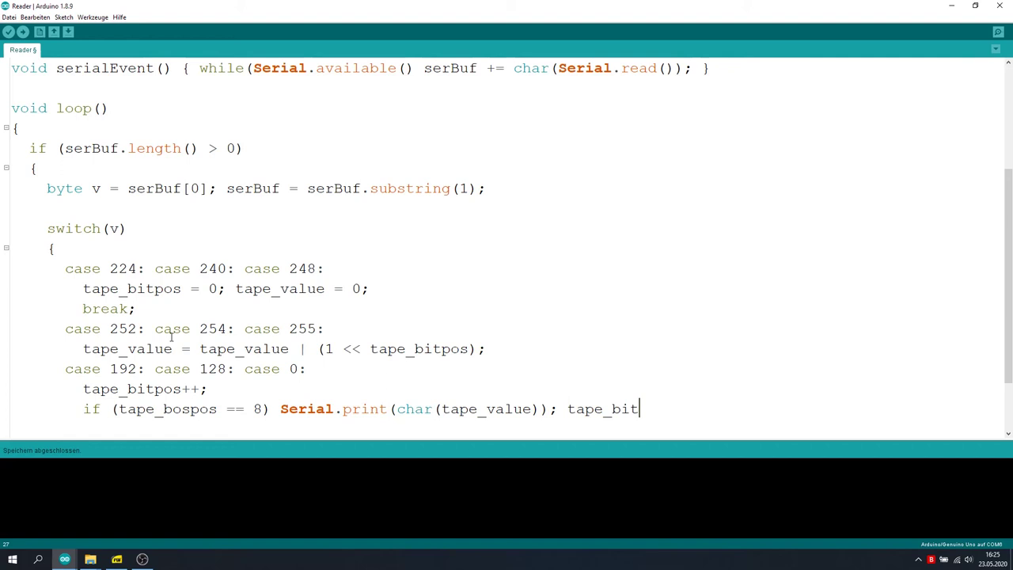
text({ Serial.print(char(tape_value)); tape_bitpos = -1; })
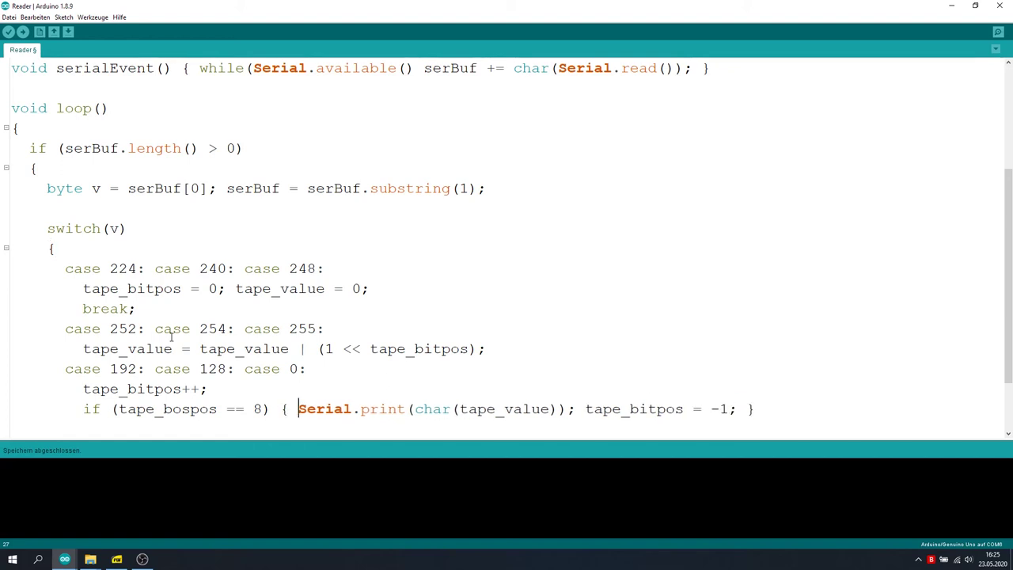
text(break;)
text(default:)
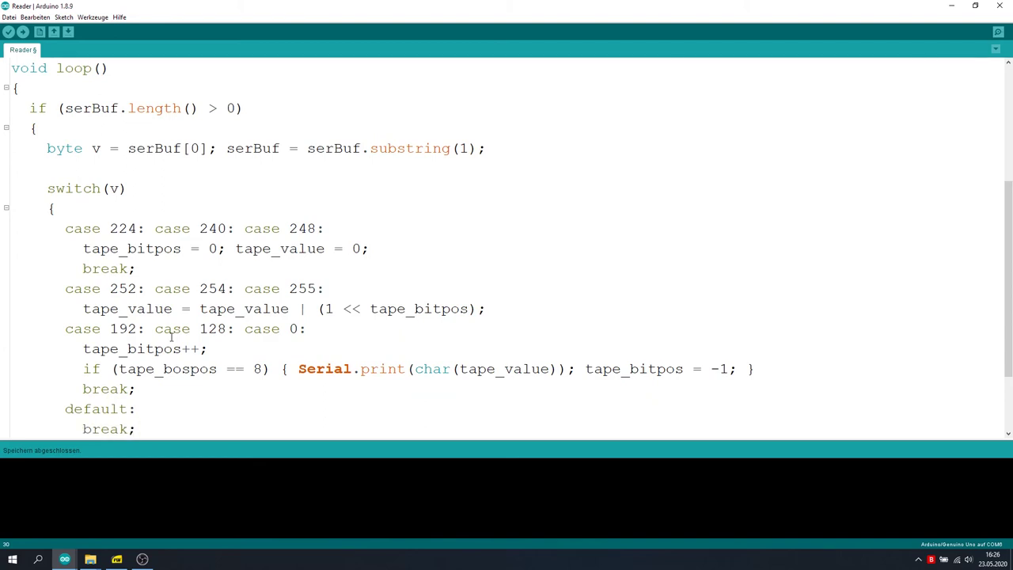
scroll(down, 3)
text(i)
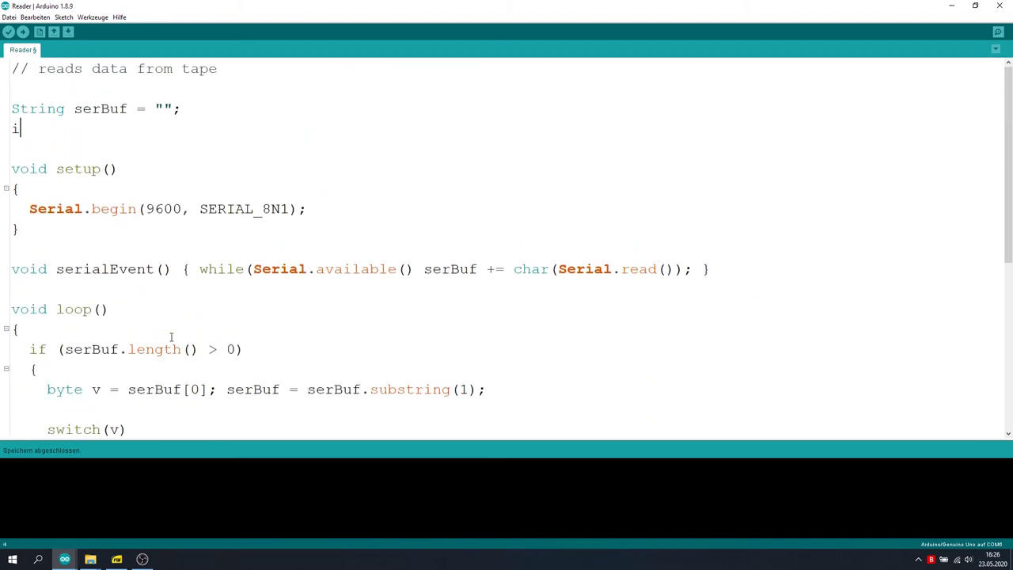
- Declare the globals int tape_bitpos = -1 and byte tape_value at the sketch top
text(nt tape_bitbos = -1;)
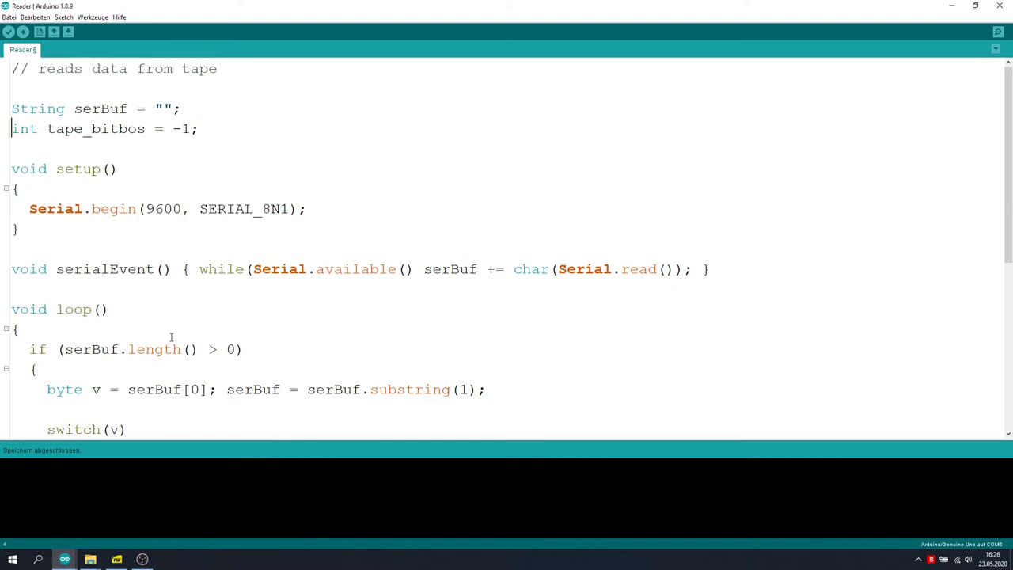
text(byte tape_value;)
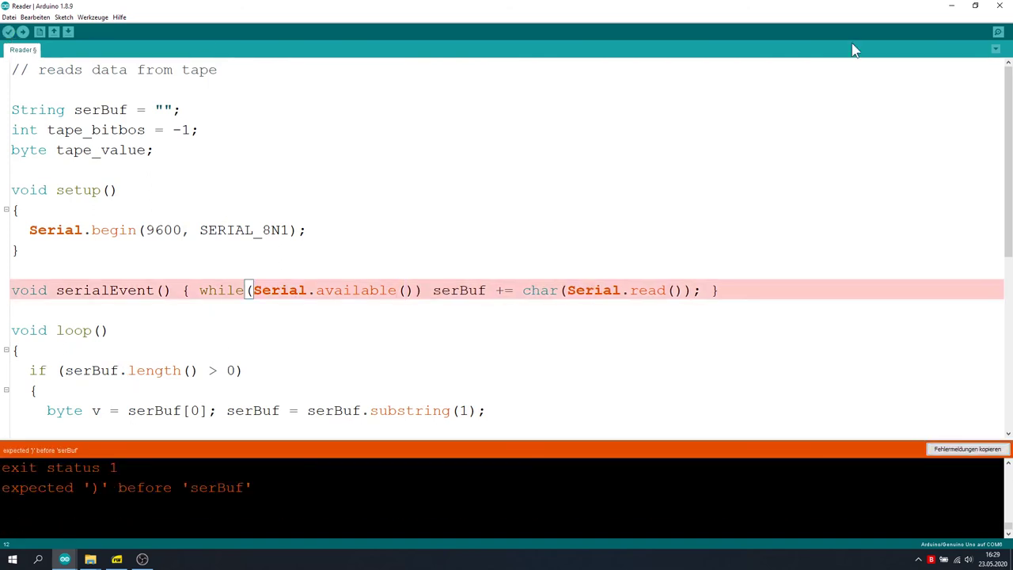
scroll(down, 3)
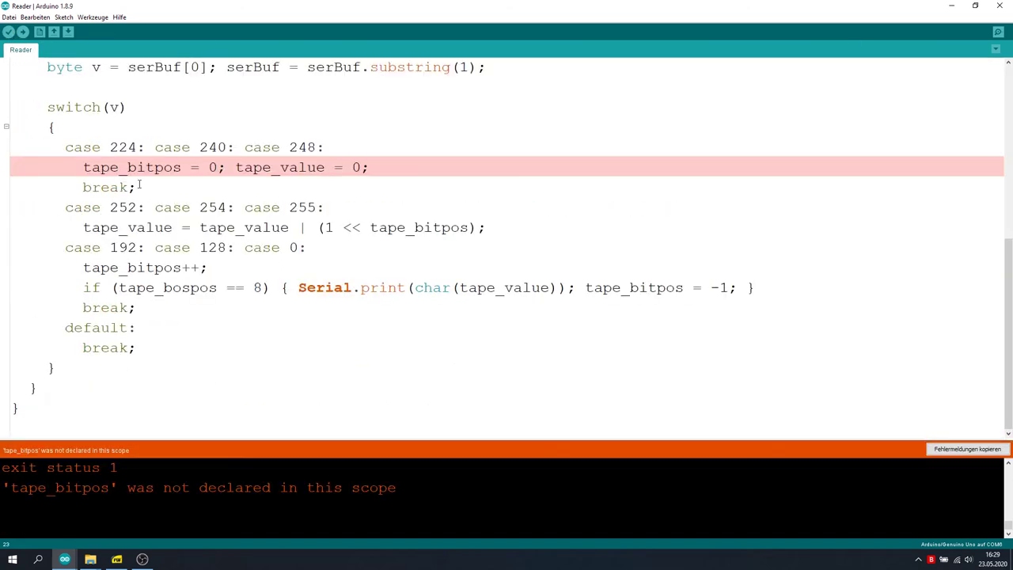
drag(84, 167, 225, 167)
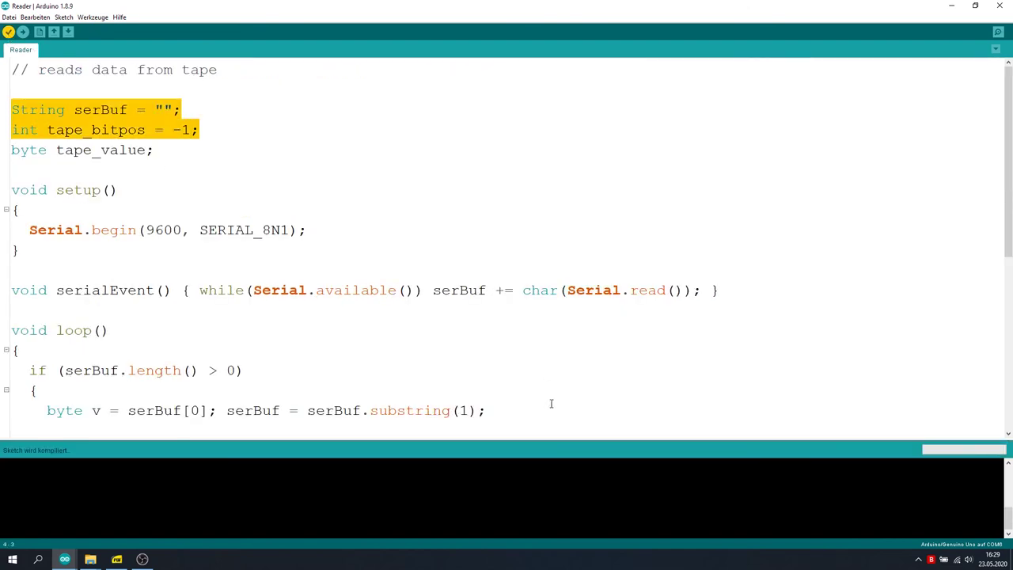
scroll(down, 3)
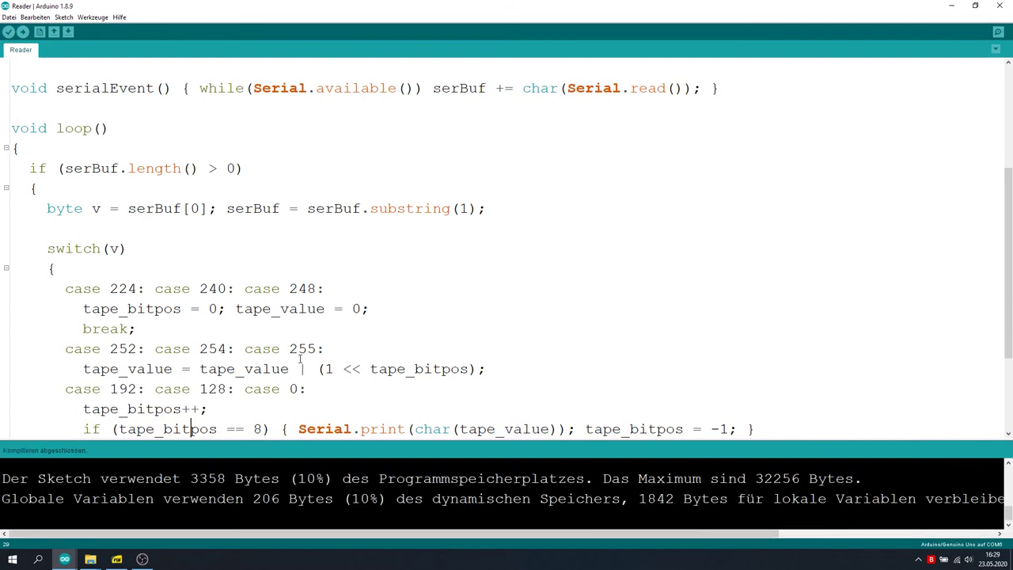
scroll(down, 3)
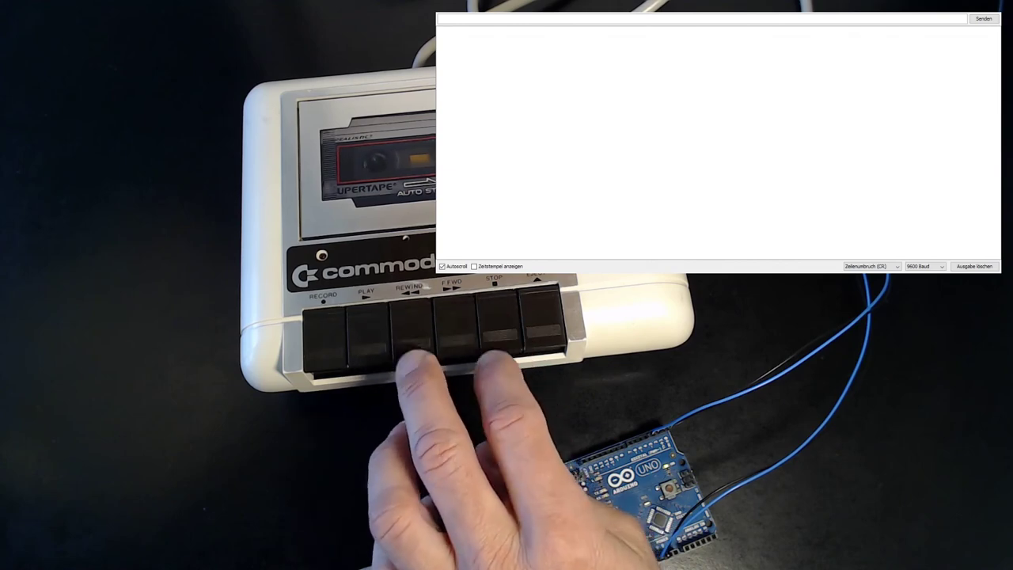
- Click in the Serial Monitor while decoded digits and letters arrive from tape
click(364, 317)
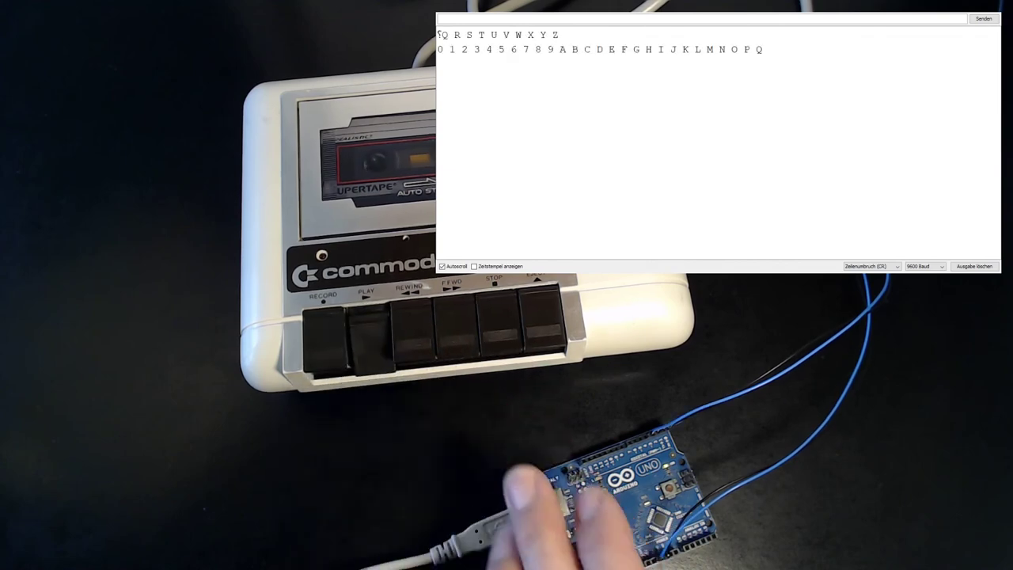